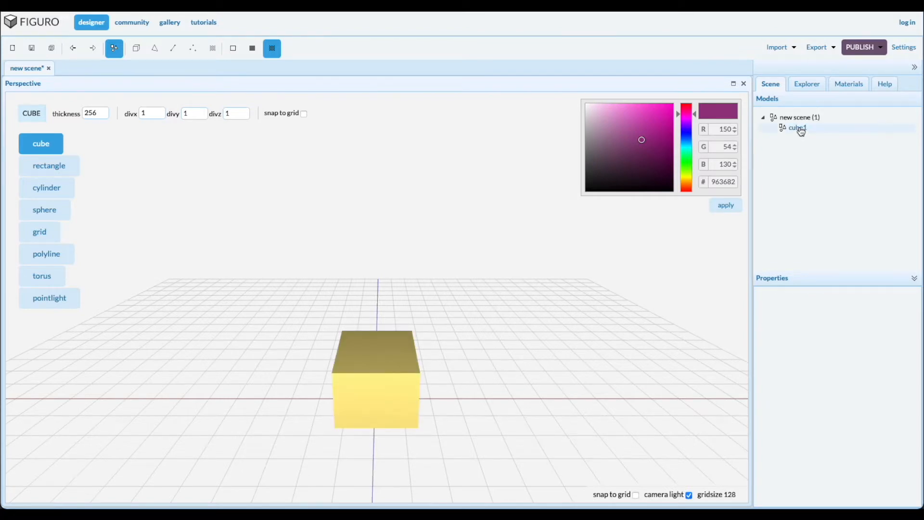
Select cube1 in the Scene tree and switch to Polygons face-editing mode
{"action": "left_click", "coordinate": [136, 48]}
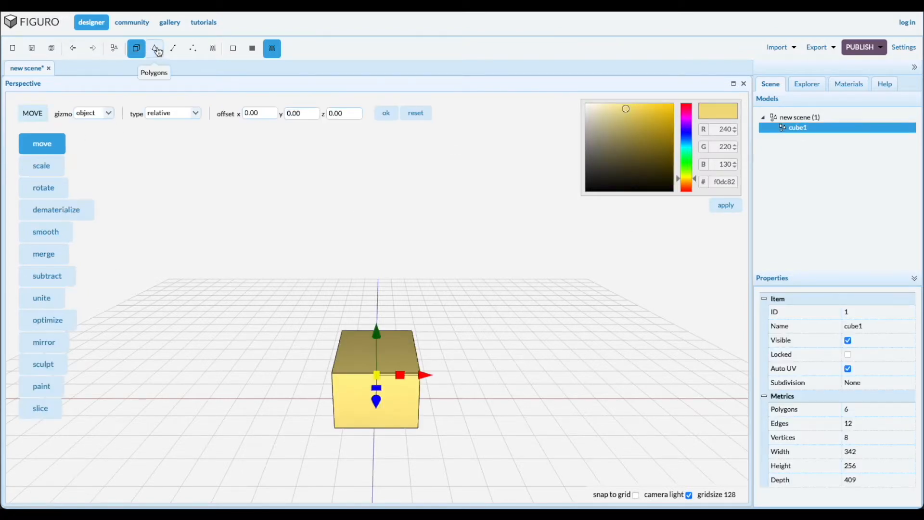
{"action": "left_click", "coordinate": [154, 48]}
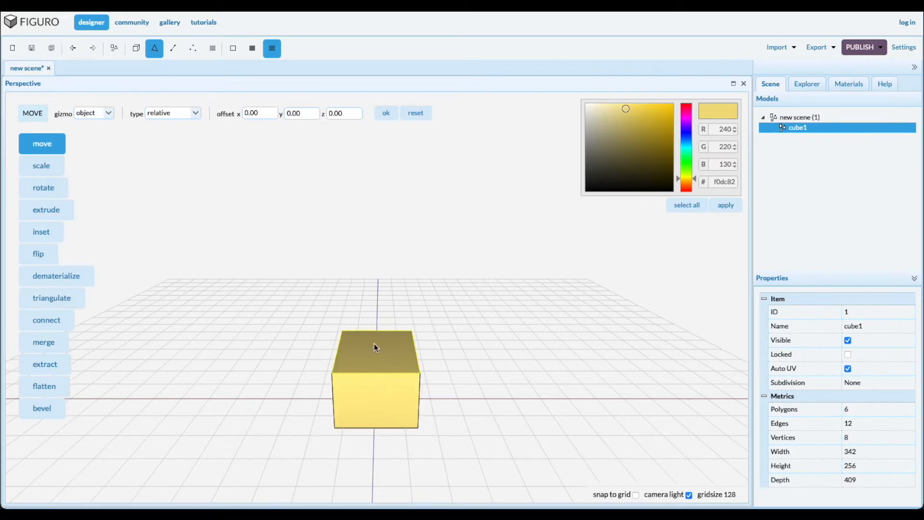
Drag the cube's top face to reshape it into a 448 × 212 × 581 block
{"action": "left_click", "coordinate": [376, 348]}
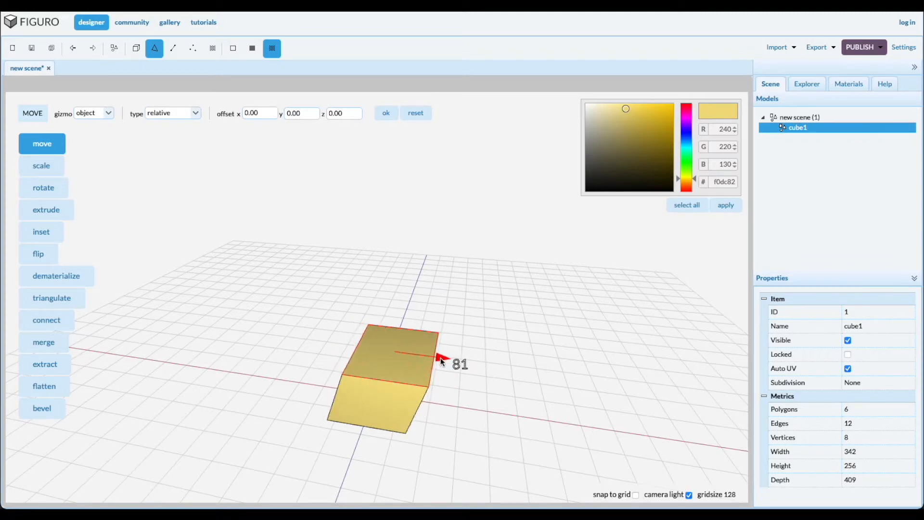
{"action": "left_click_drag", "start_coordinate": [439, 359], "coordinate": [407, 353]}
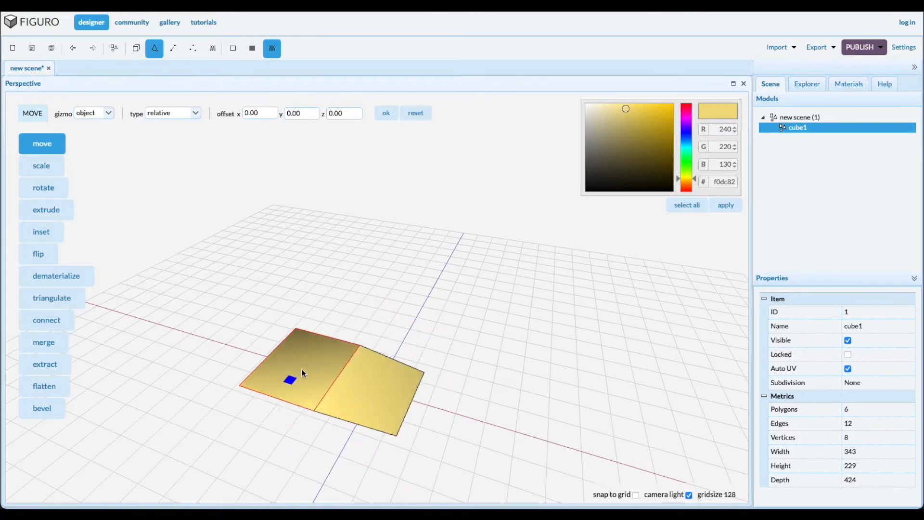
{"action": "left_click_drag", "start_coordinate": [303, 372], "coordinate": [427, 392]}
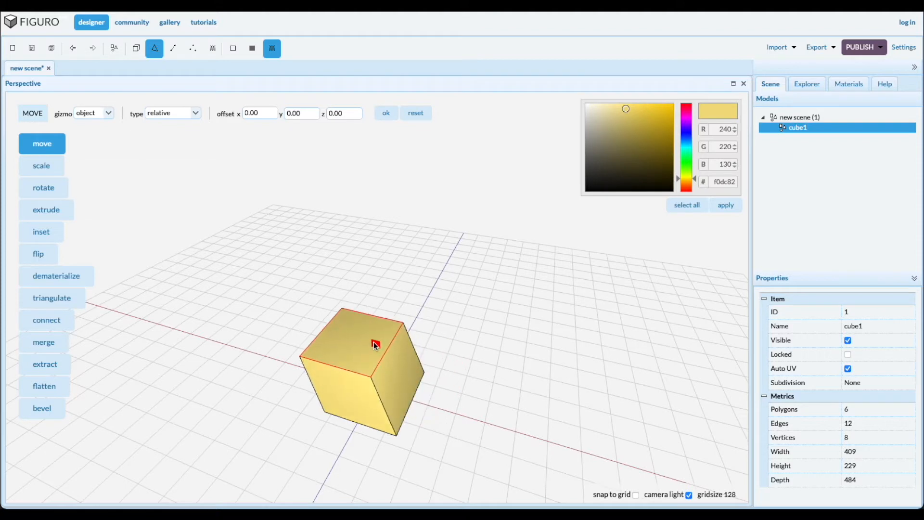
{"action": "left_click", "coordinate": [375, 344]}
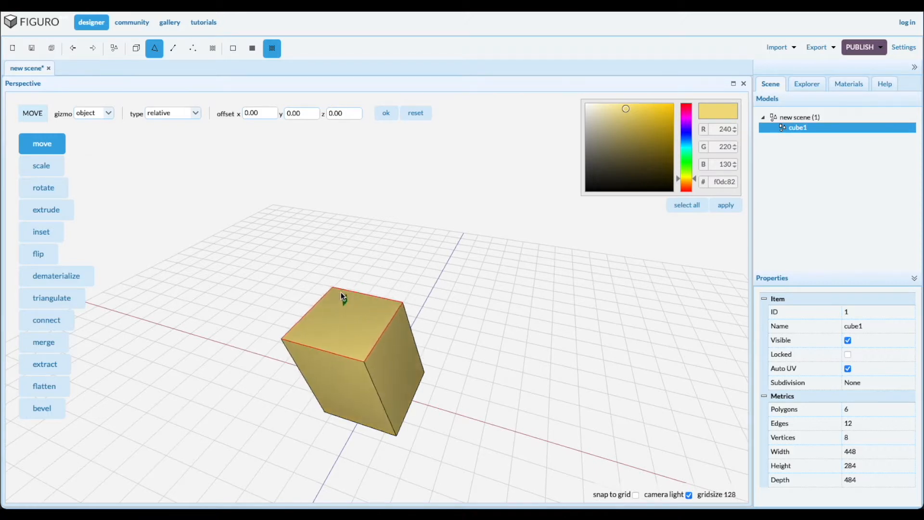
{"action": "left_click_drag", "start_coordinate": [342, 295], "coordinate": [371, 312]}
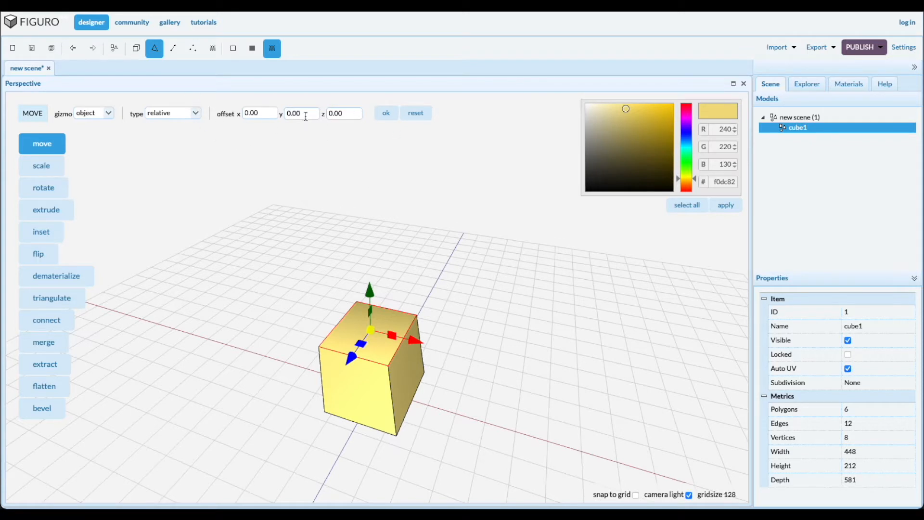
Move the top face with a 100 y offset, trying absolute and relative, then apply place-on-grid
{"action": "type", "text": "100"}
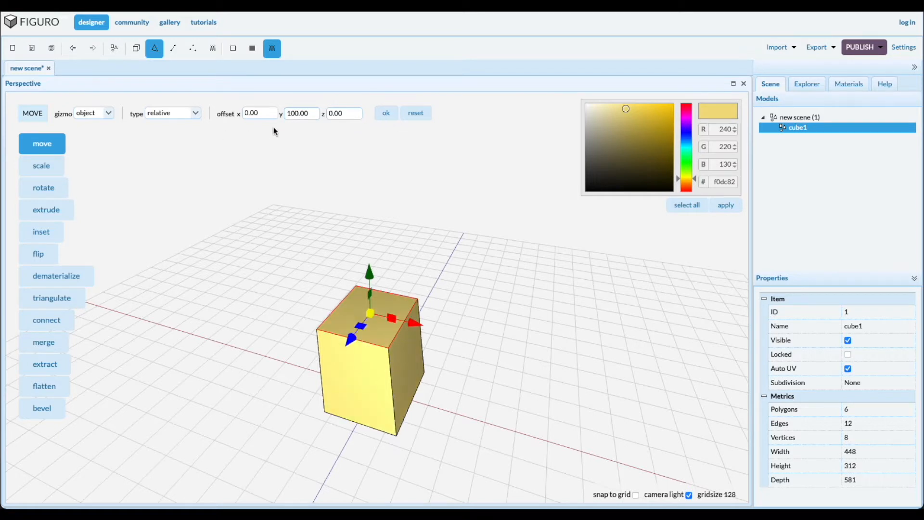
{"action": "mouse_move", "coordinate": [145, 147]}
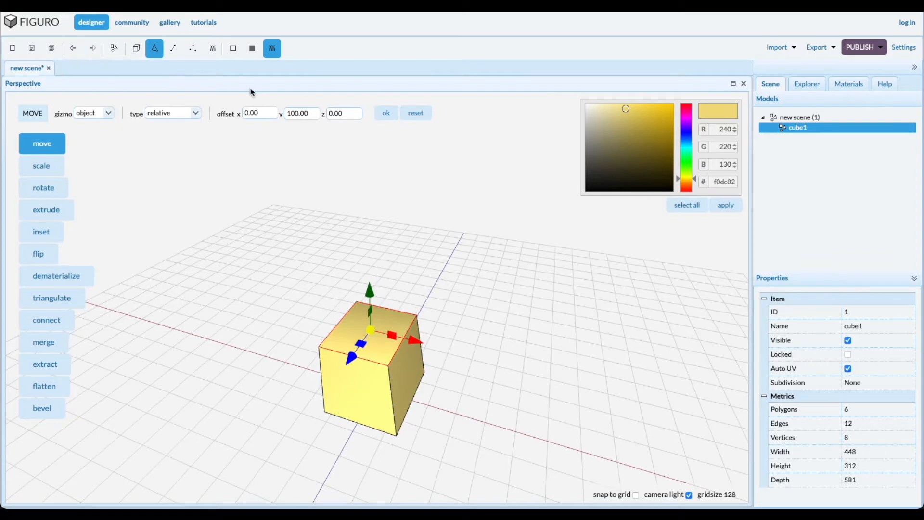
{"action": "left_click", "coordinate": [171, 113]}
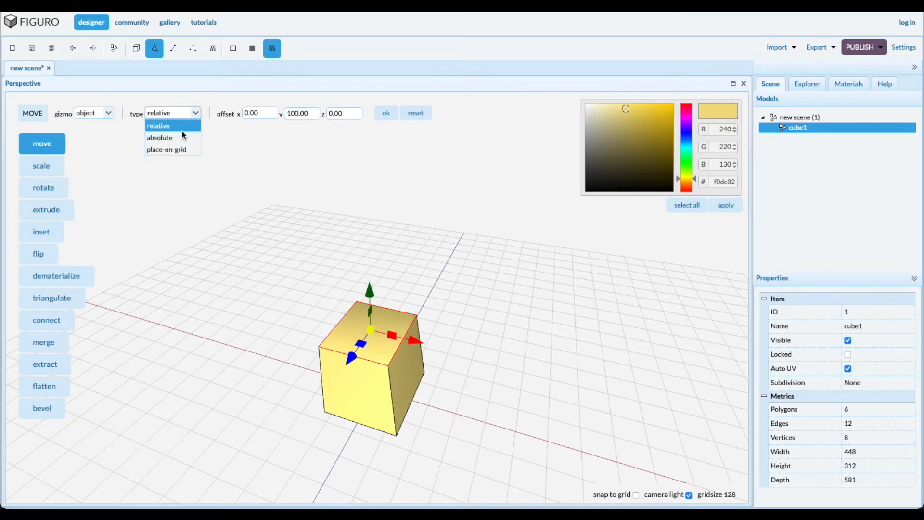
{"action": "left_click", "coordinate": [159, 138]}
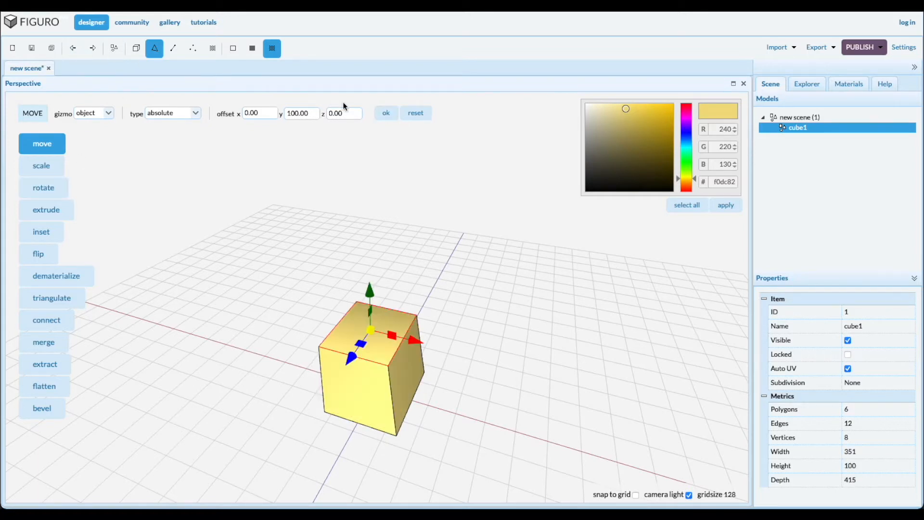
{"action": "left_click", "coordinate": [172, 113]}
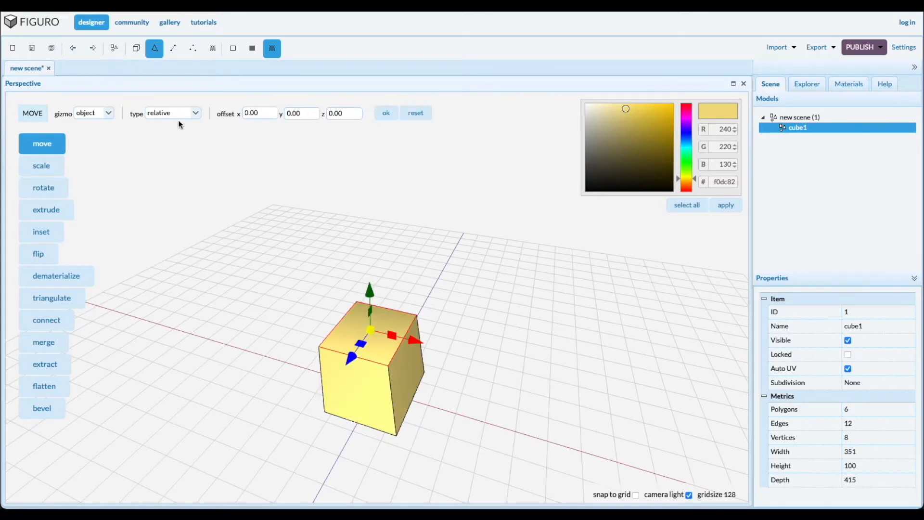
{"action": "left_click", "coordinate": [171, 113]}
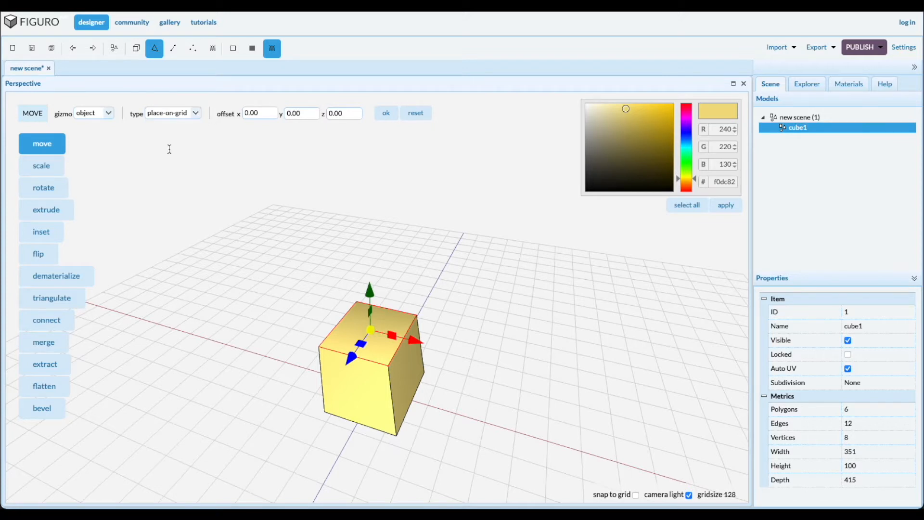
{"action": "mouse_move", "coordinate": [361, 461]}
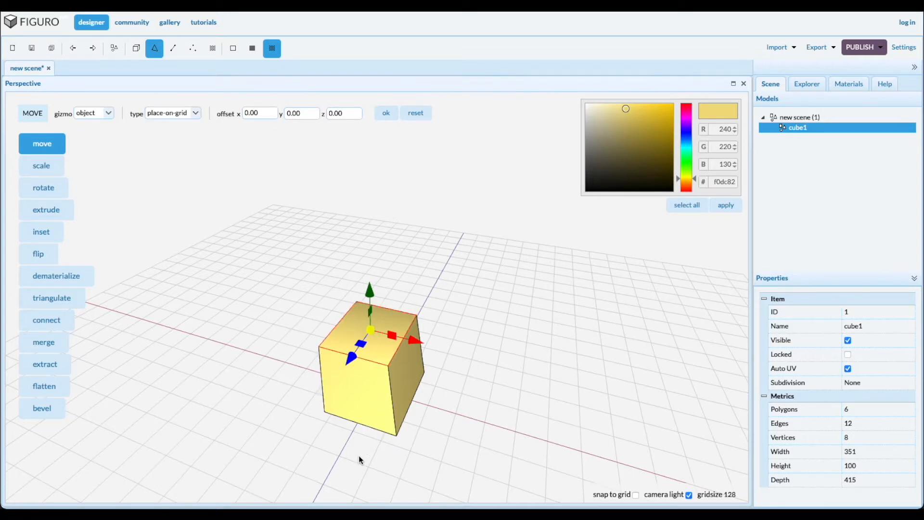
{"action": "left_click", "coordinate": [385, 112]}
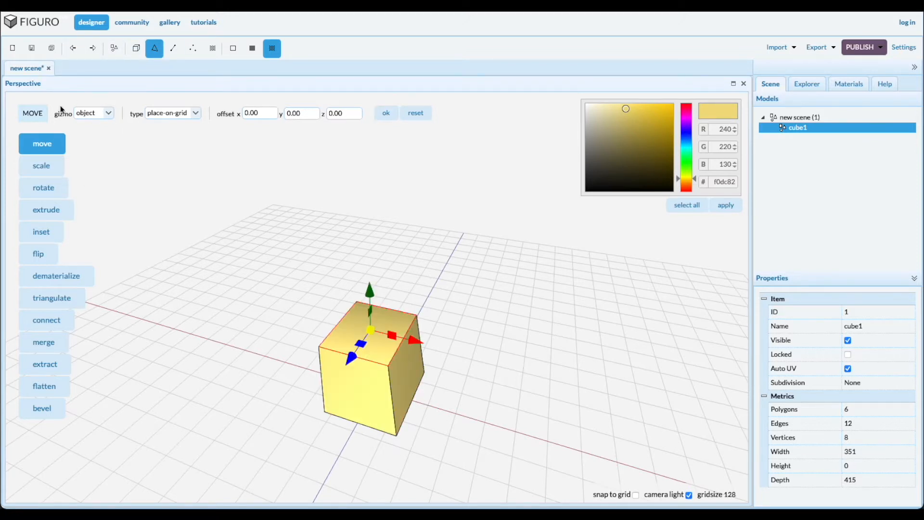
{"action": "mouse_move", "coordinate": [114, 151]}
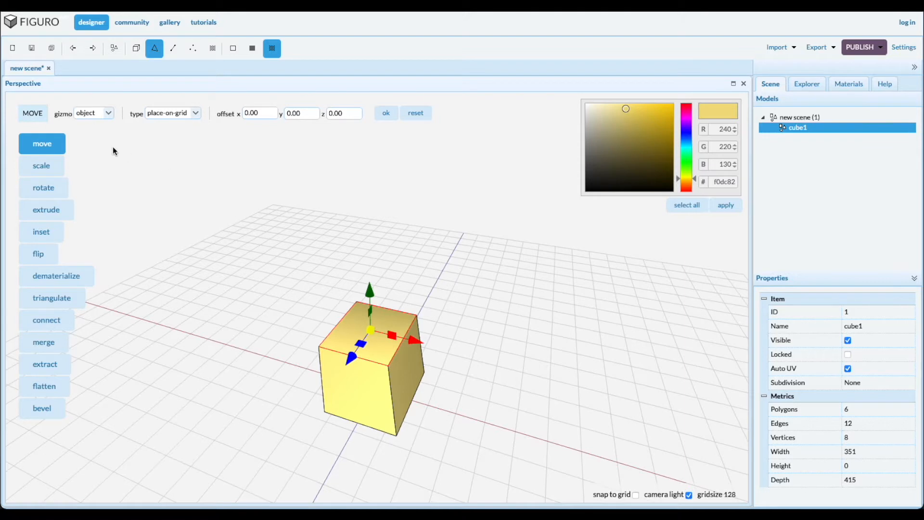
{"action": "mouse_move", "coordinate": [311, 317]}
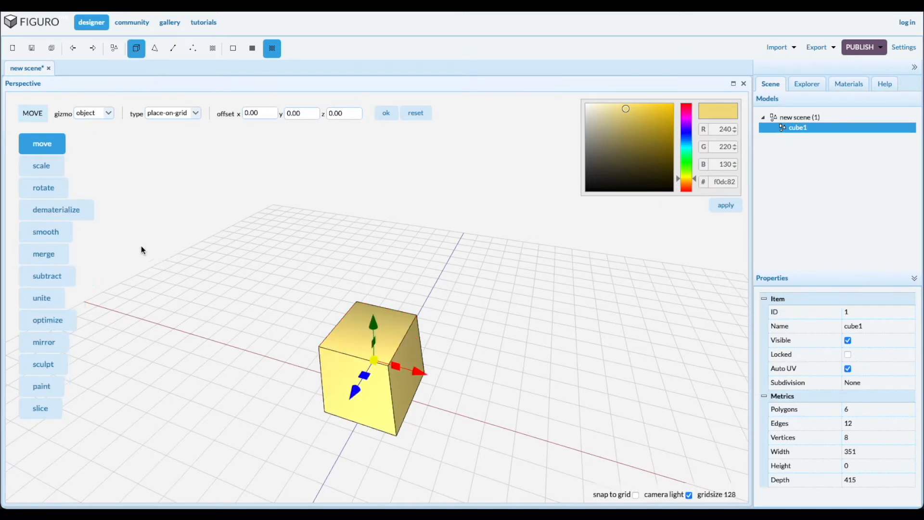
Rotate the whole block so it leans, then return to Polygons mode
{"action": "left_click", "coordinate": [43, 187]}
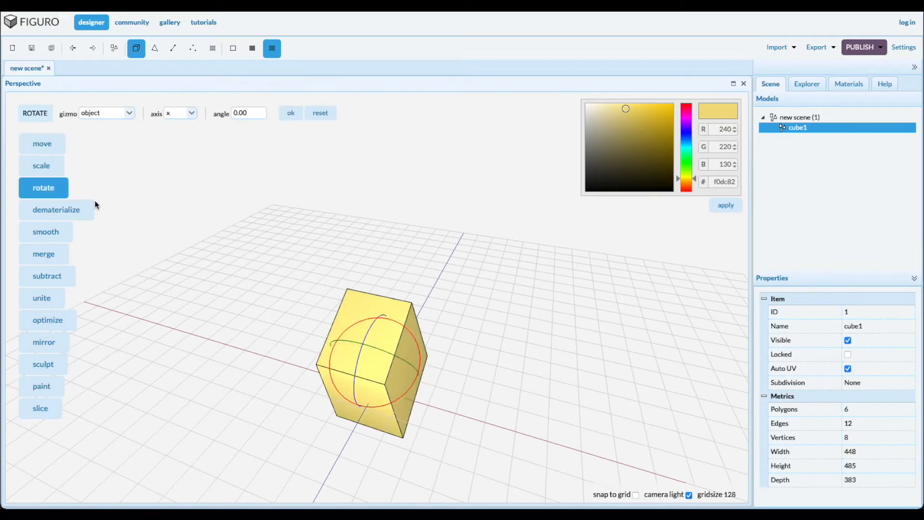
{"action": "left_click", "coordinate": [154, 48]}
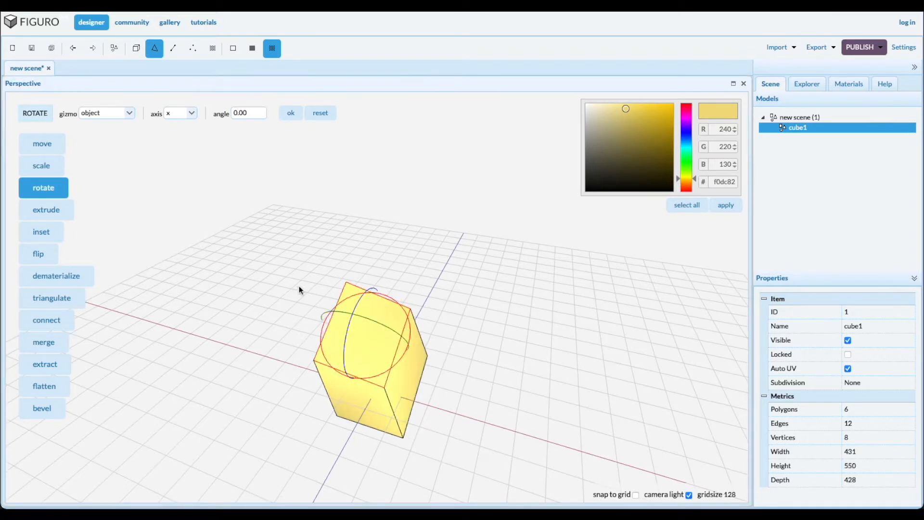
{"action": "mouse_move", "coordinate": [543, 379]}
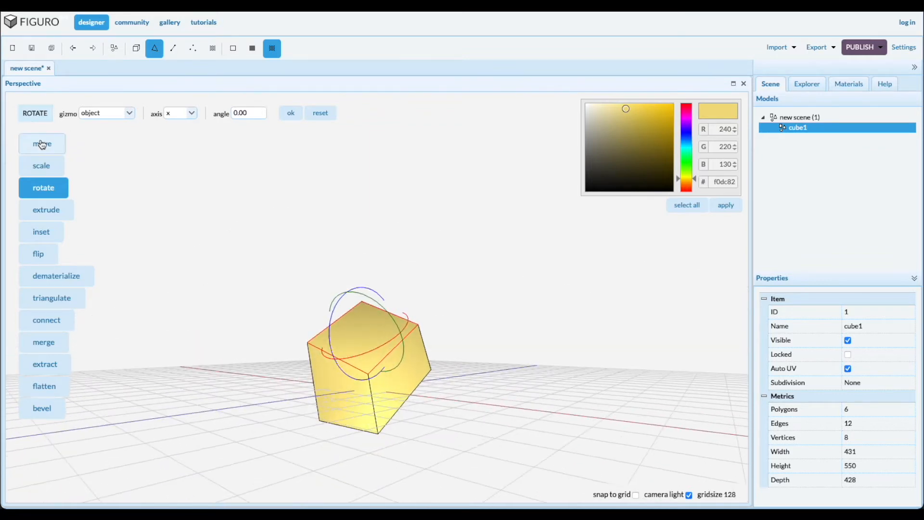
With the Move tool on world axes, slide the top face along the red axis and back
{"action": "left_click", "coordinate": [41, 144]}
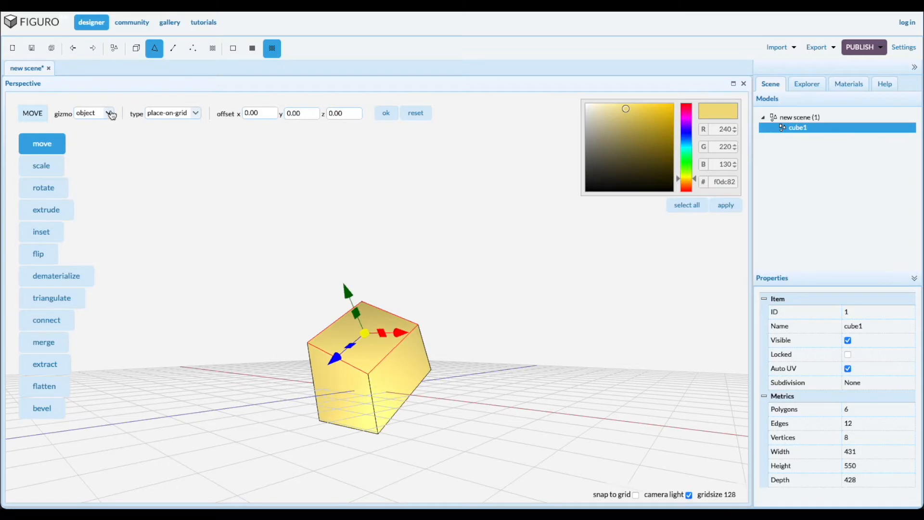
{"action": "left_click", "coordinate": [93, 113]}
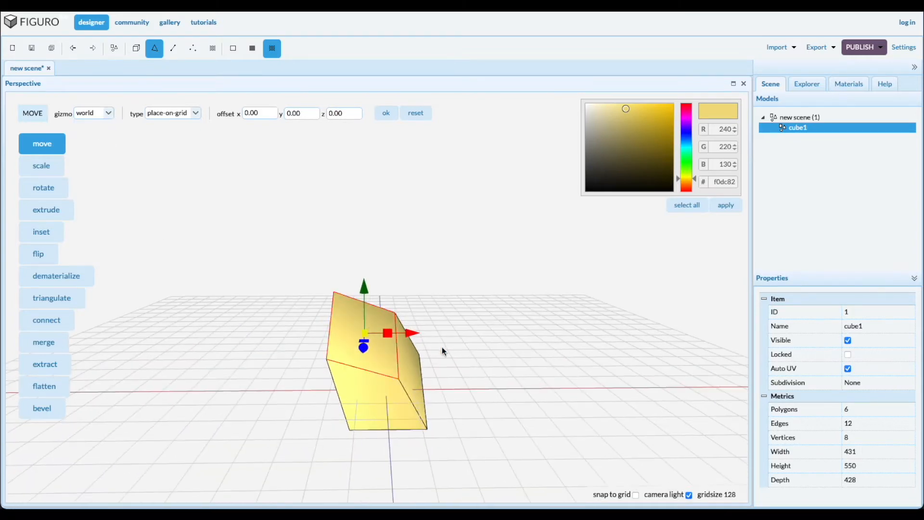
{"action": "mouse_move", "coordinate": [356, 330]}
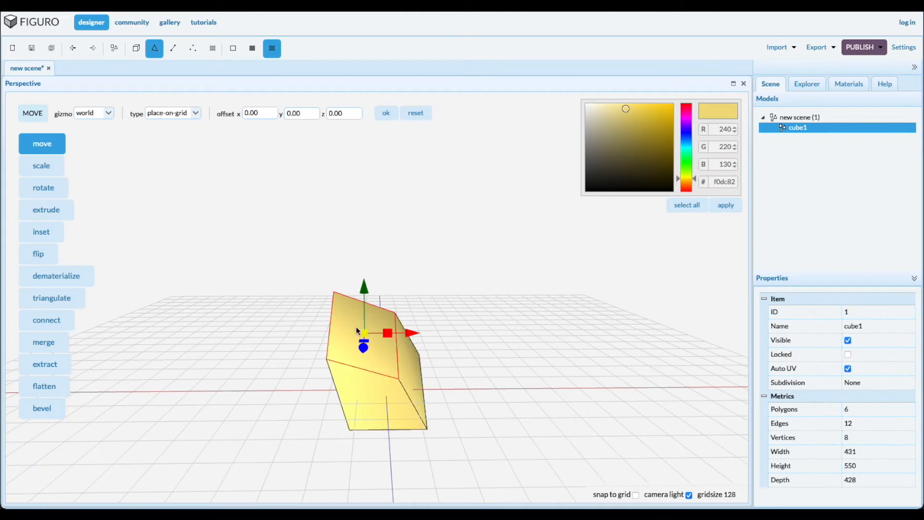
{"action": "left_click_drag", "start_coordinate": [364, 333], "coordinate": [364, 256]}
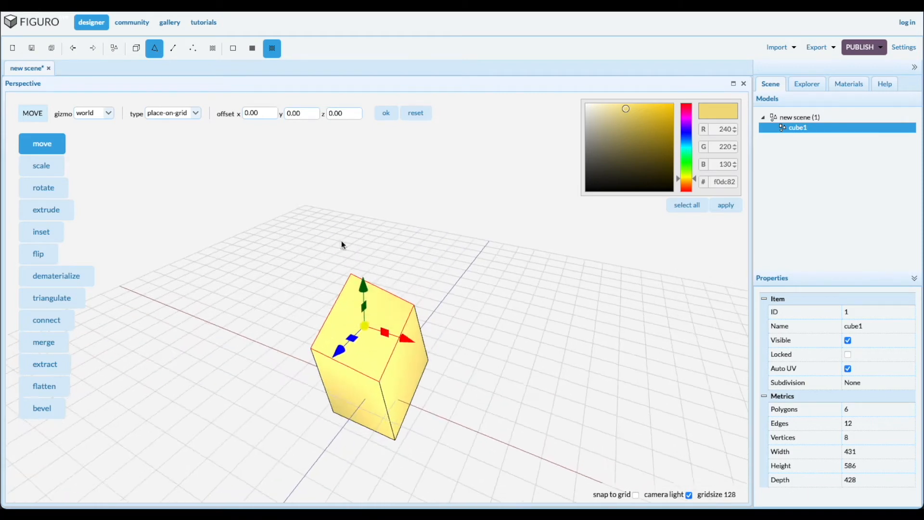
{"action": "left_click", "coordinate": [93, 113]}
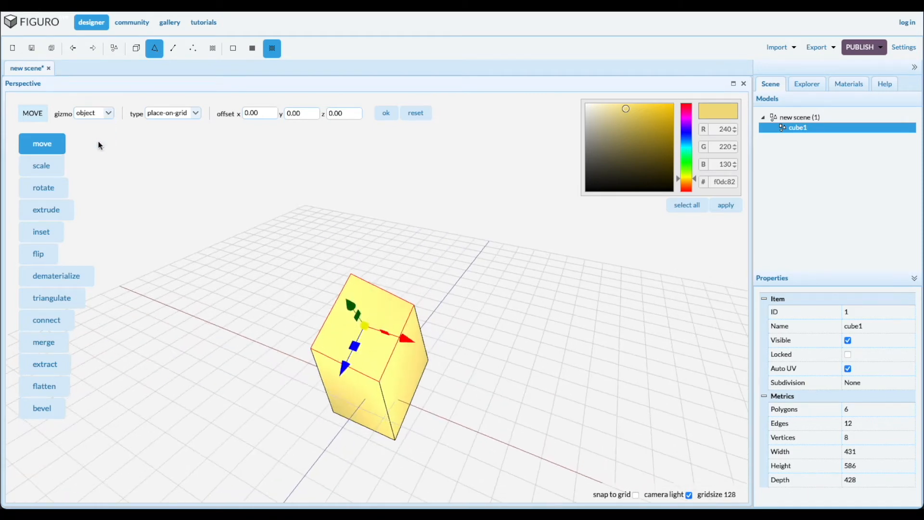
{"action": "mouse_move", "coordinate": [463, 445]}
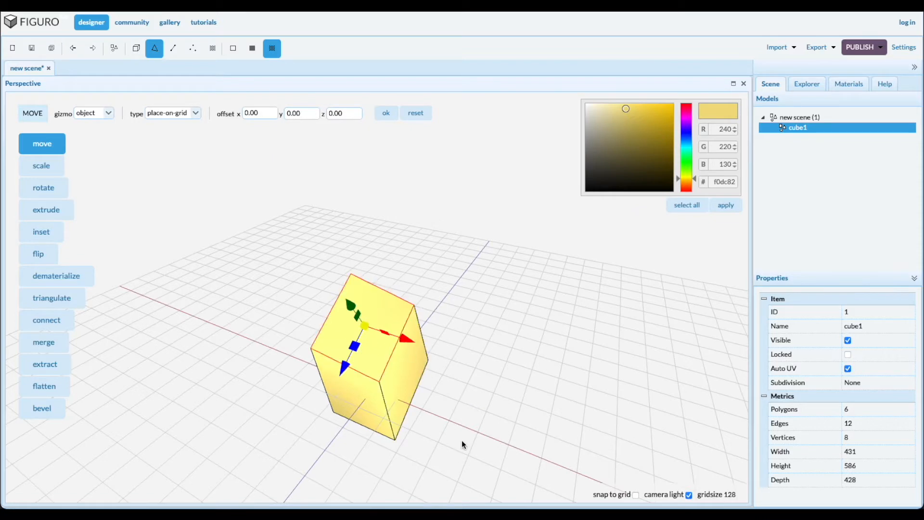
{"action": "mouse_move", "coordinate": [472, 340]}
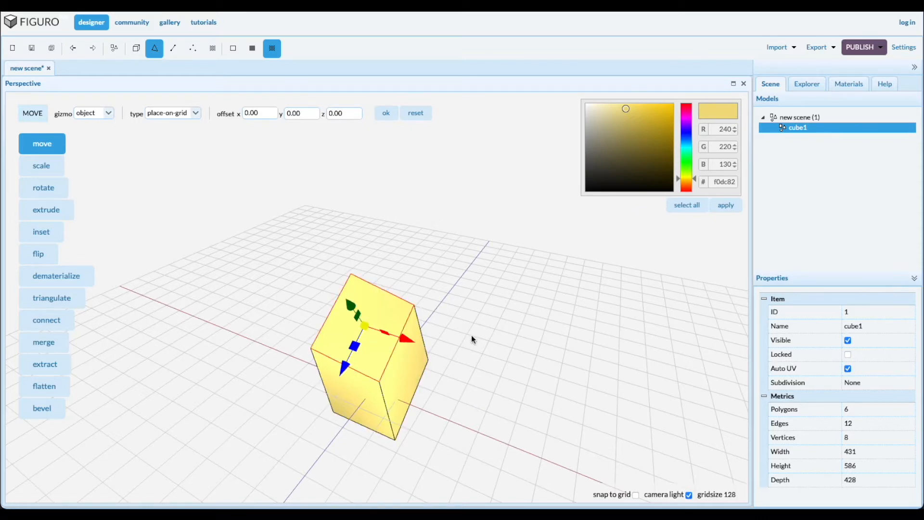
{"action": "left_click_drag", "start_coordinate": [400, 338], "coordinate": [420, 347]}
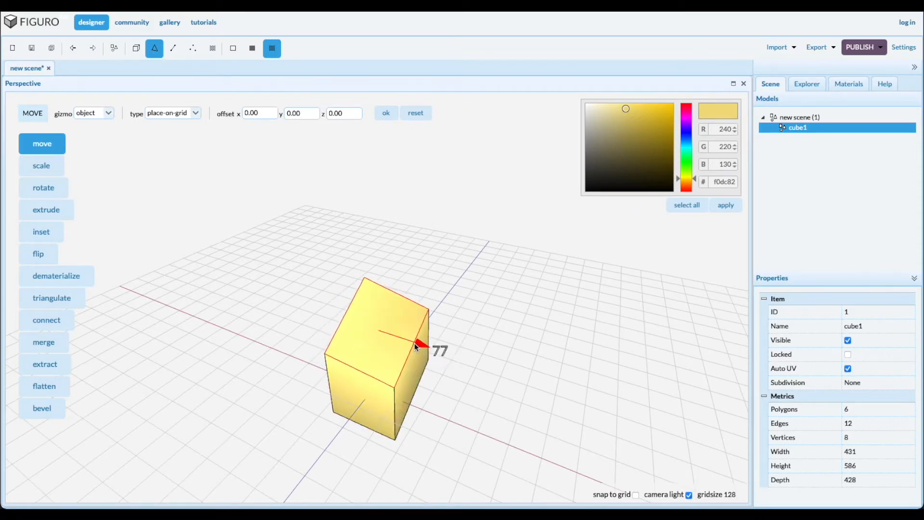
{"action": "left_click_drag", "start_coordinate": [416, 347], "coordinate": [384, 341]}
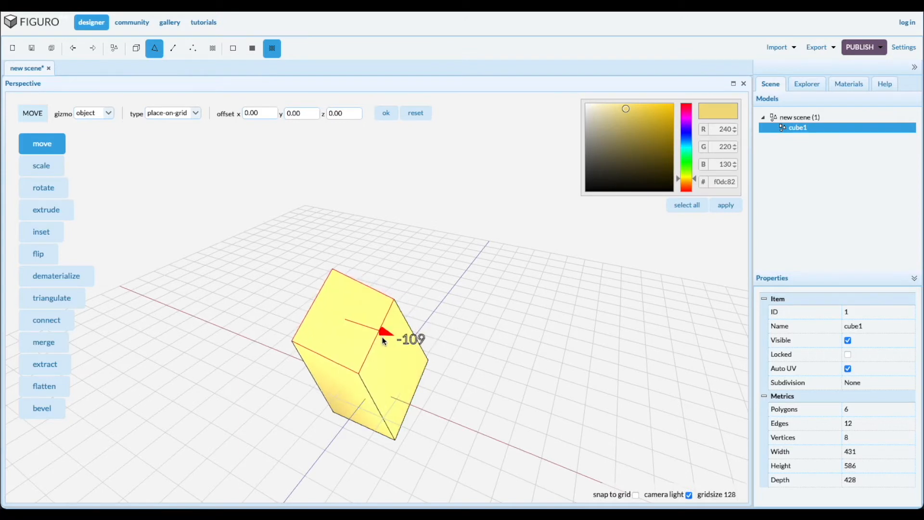
Set the move gizmo to normals and check the bent block from another angle
{"action": "left_click", "coordinate": [92, 113]}
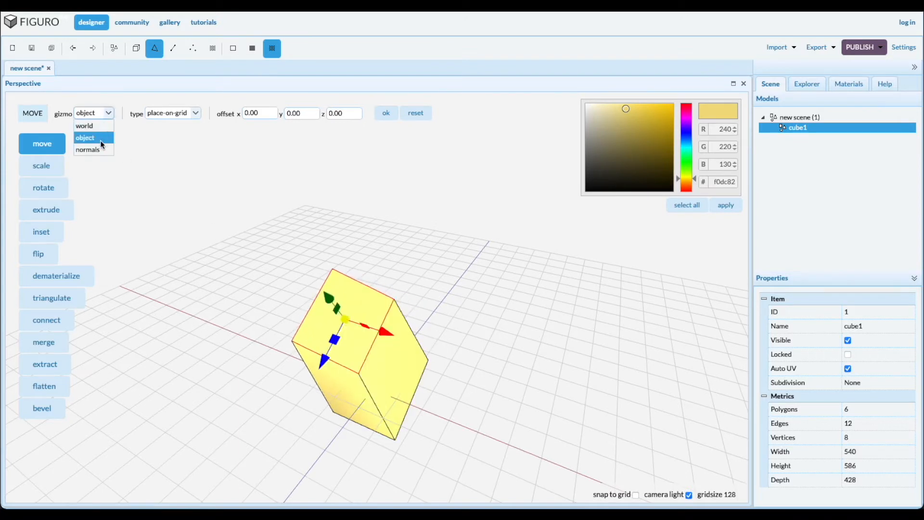
{"action": "left_click", "coordinate": [88, 149]}
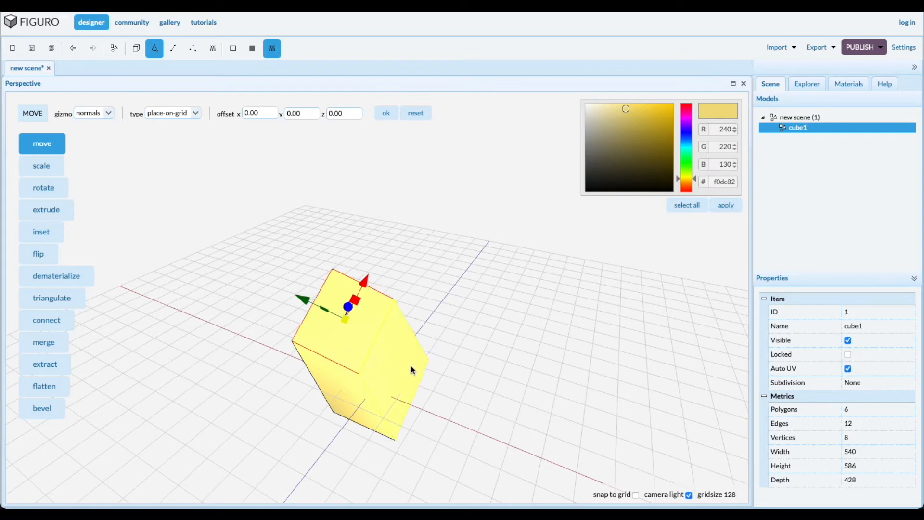
{"action": "left_click_drag", "start_coordinate": [413, 369], "coordinate": [420, 407]}
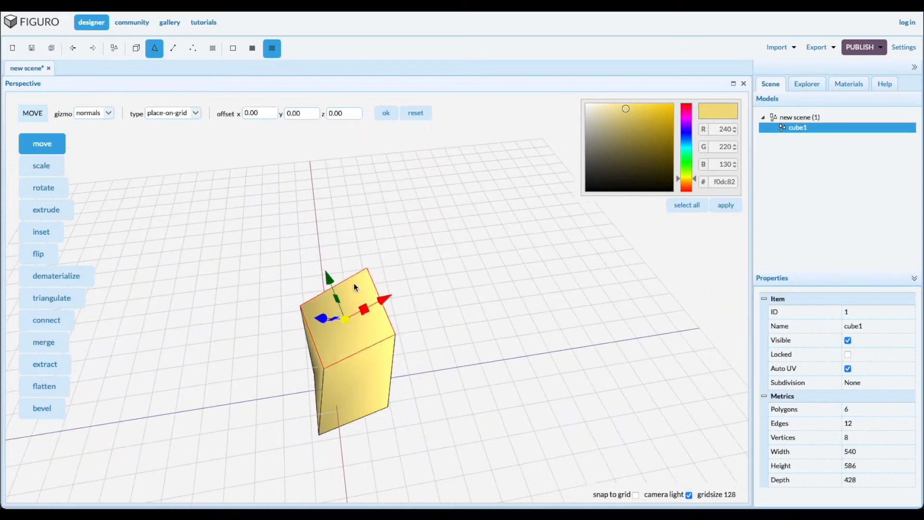
{"action": "mouse_move", "coordinate": [327, 287]}
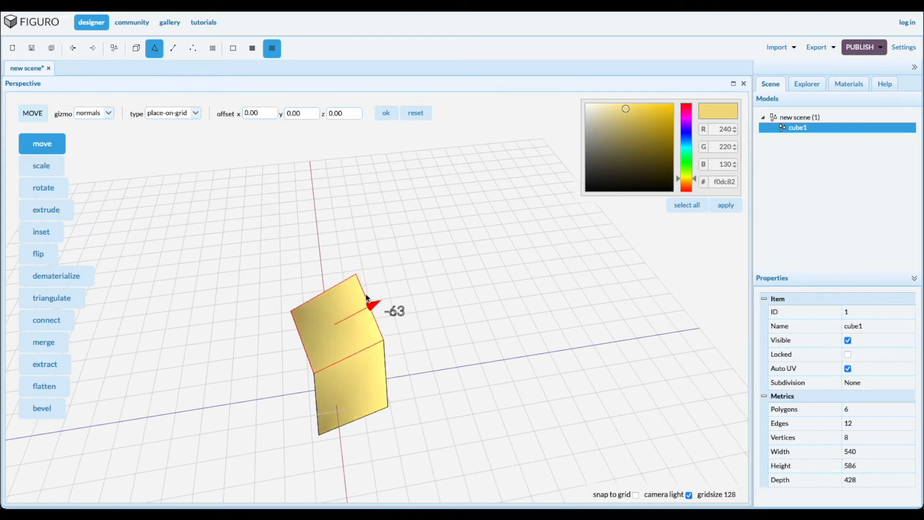
{"action": "left_click", "coordinate": [42, 165]}
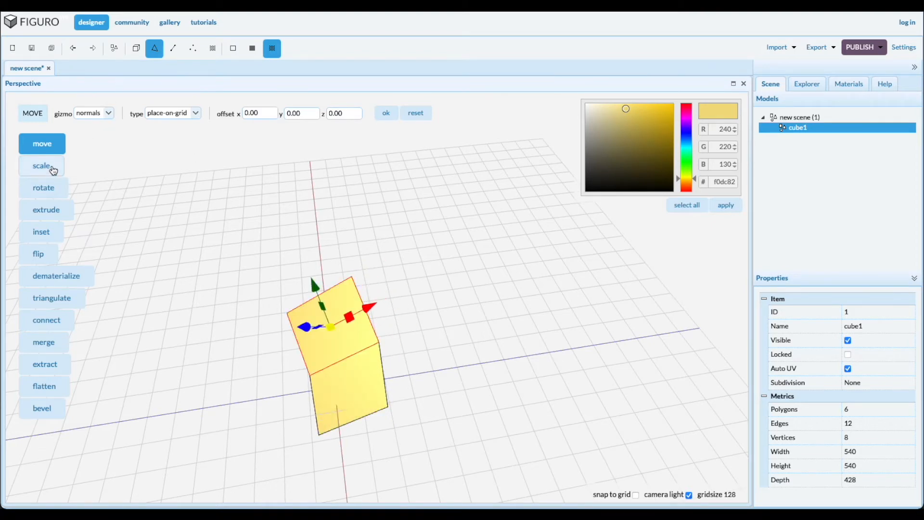
Switch to Scale and set its gizmo from object through world to normals for the top face
{"action": "left_click", "coordinate": [41, 166]}
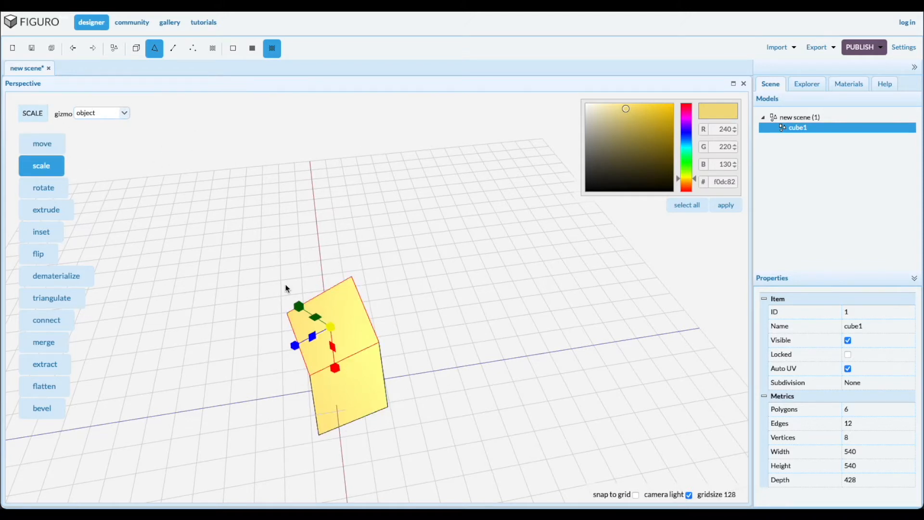
{"action": "left_click", "coordinate": [100, 113]}
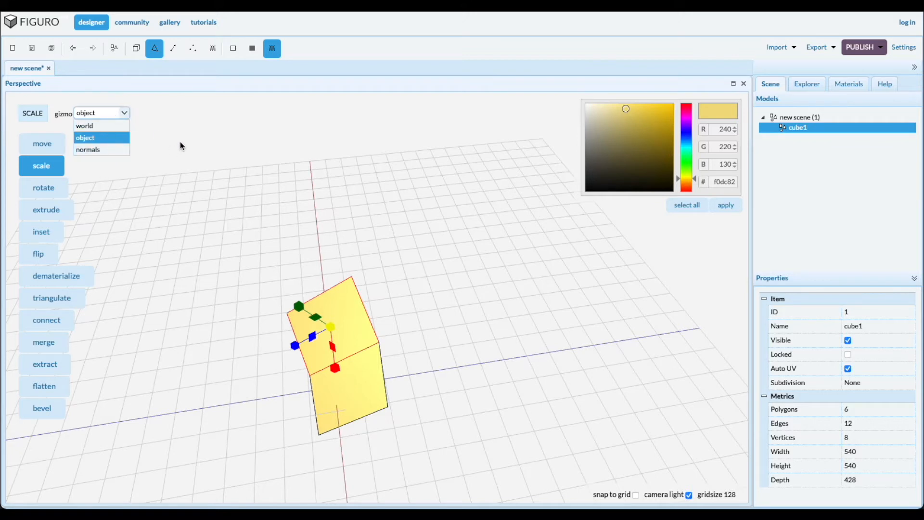
{"action": "left_click", "coordinate": [84, 138]}
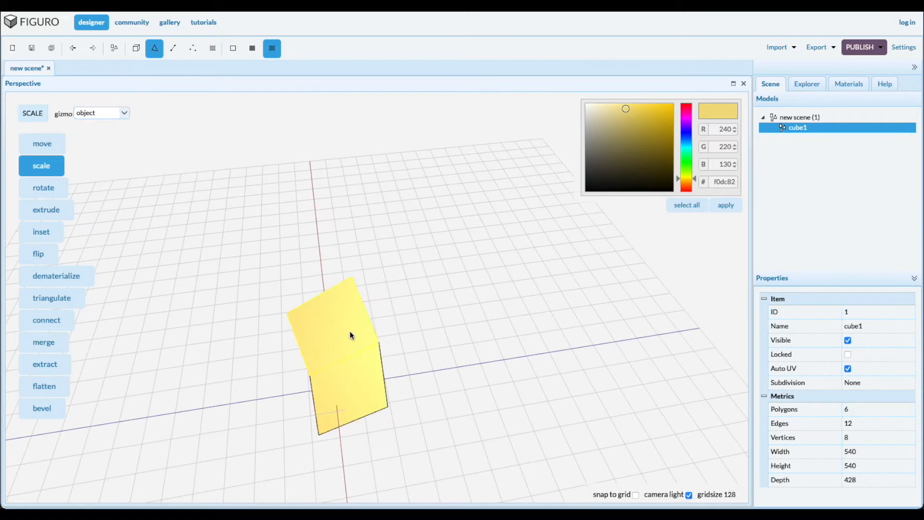
{"action": "left_click", "coordinate": [100, 112]}
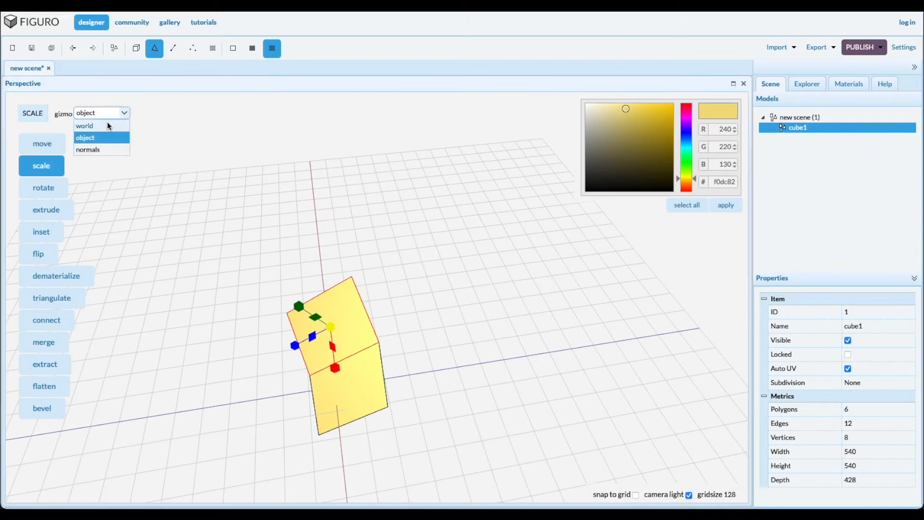
{"action": "left_click", "coordinate": [84, 125]}
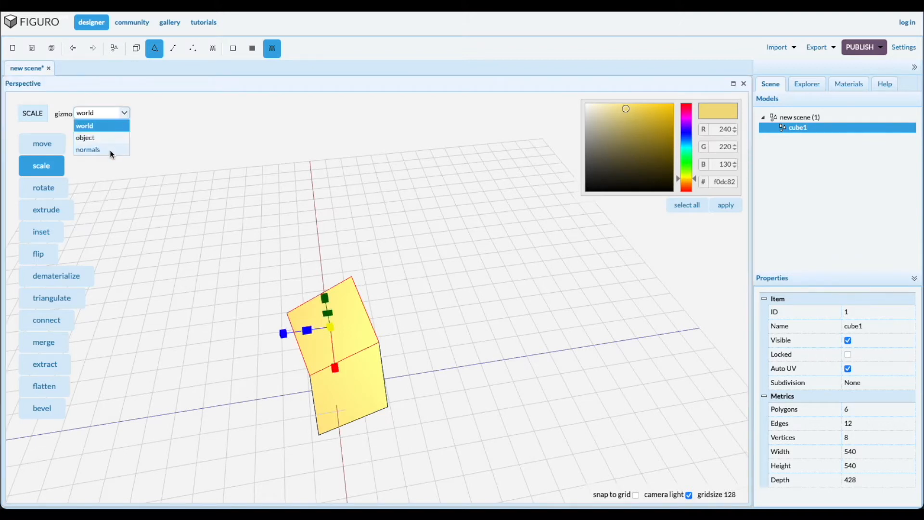
{"action": "left_click", "coordinate": [87, 149]}
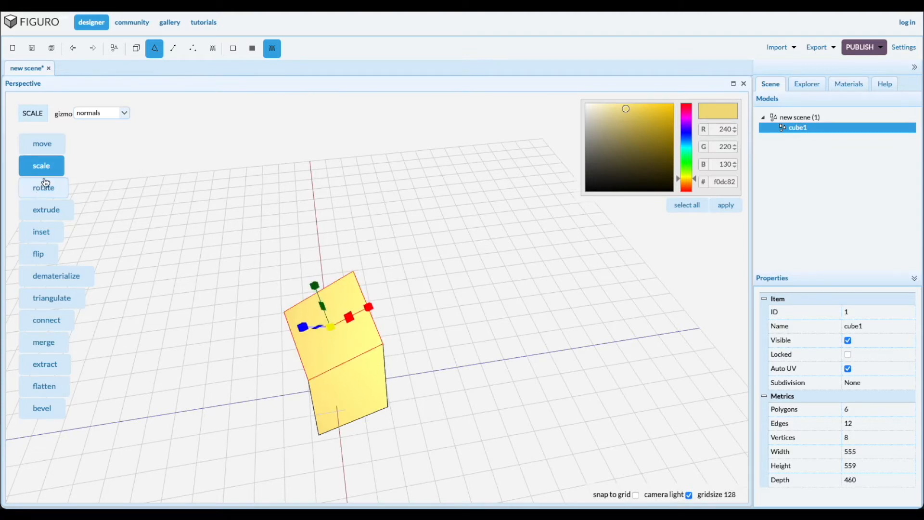
Rotate the top face a few degrees, keeping the gizmo on object orientation
{"action": "left_click", "coordinate": [43, 188]}
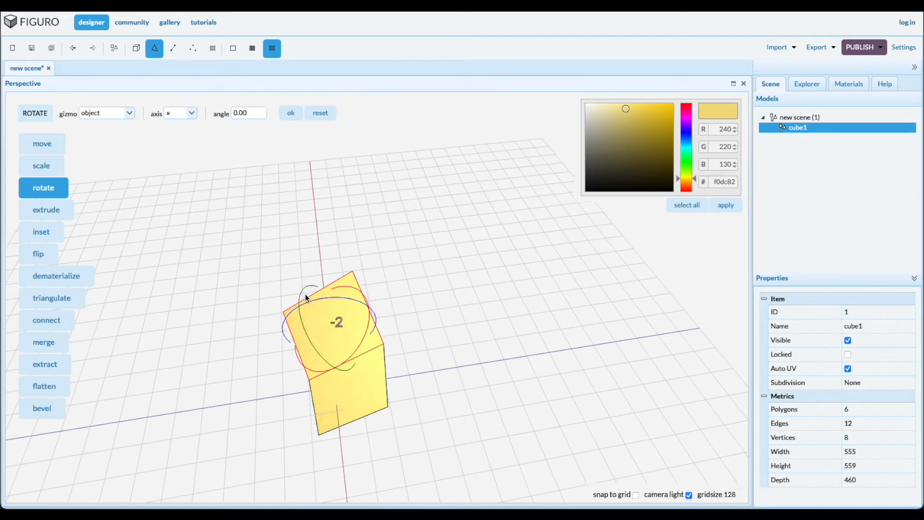
{"action": "left_click_drag", "start_coordinate": [306, 298], "coordinate": [304, 309]}
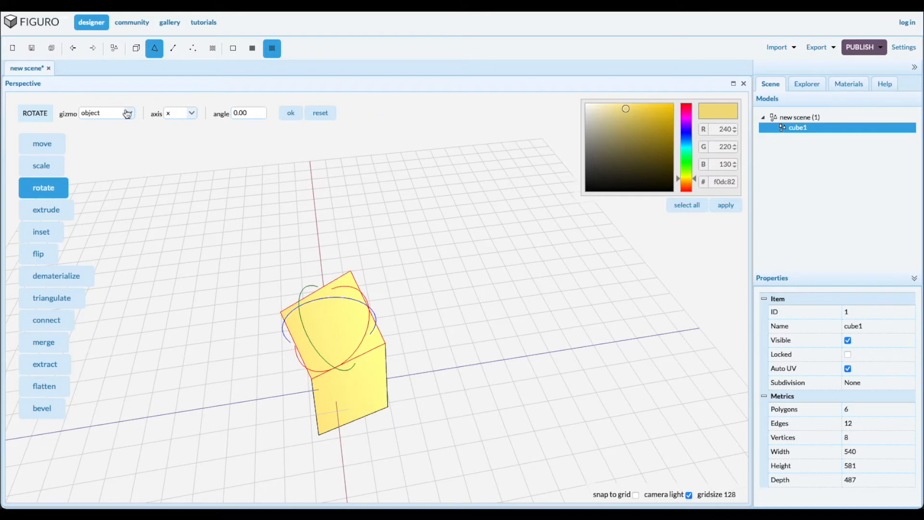
{"action": "left_click", "coordinate": [106, 112]}
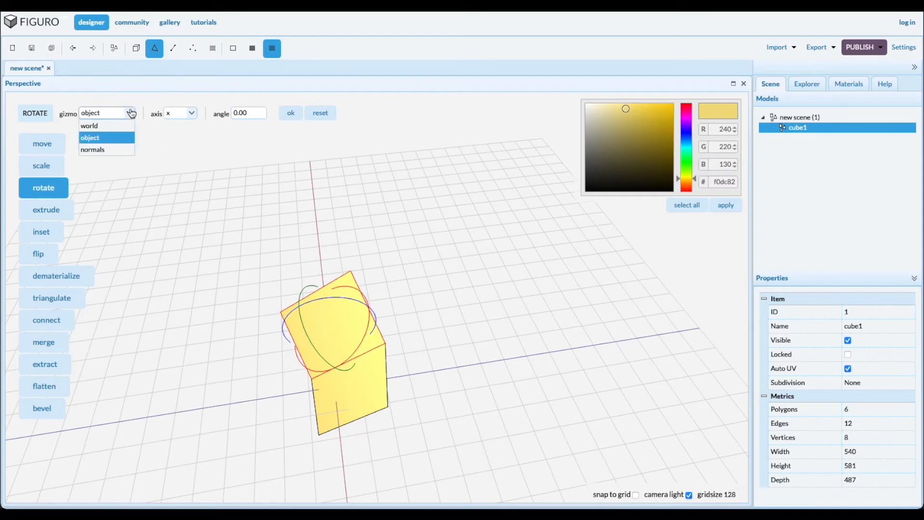
{"action": "mouse_move", "coordinate": [146, 114]}
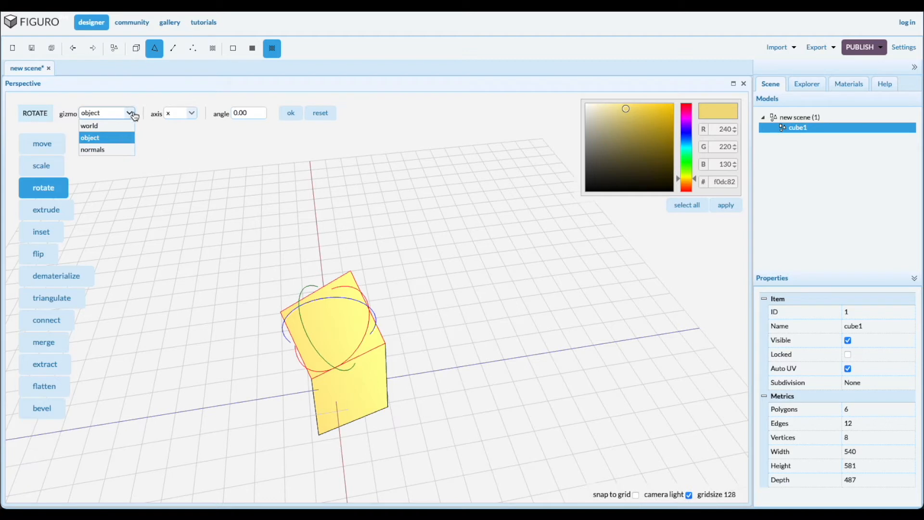
{"action": "left_click", "coordinate": [89, 137]}
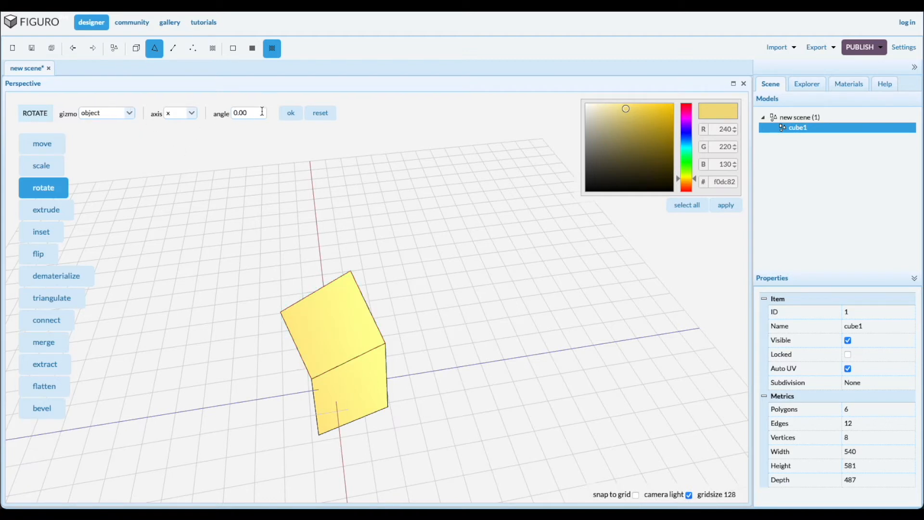
{"action": "mouse_move", "coordinate": [148, 128]}
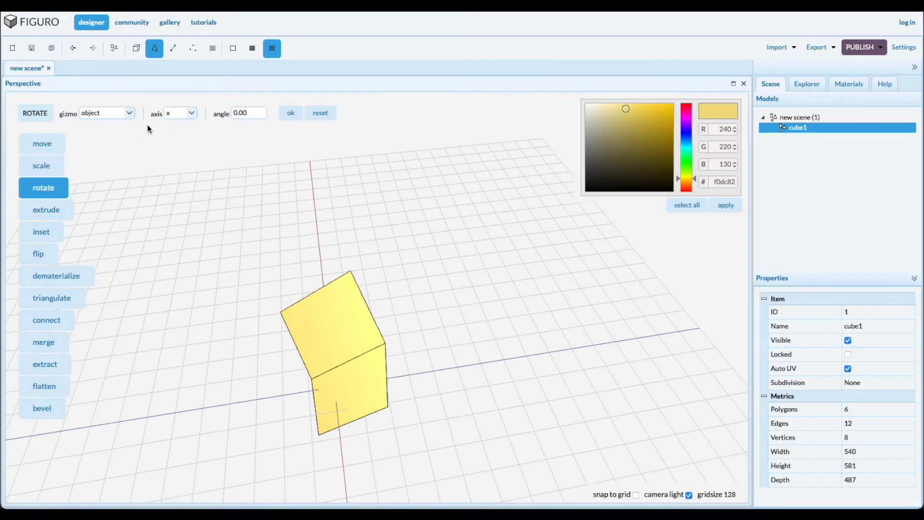
{"action": "mouse_move", "coordinate": [231, 222]}
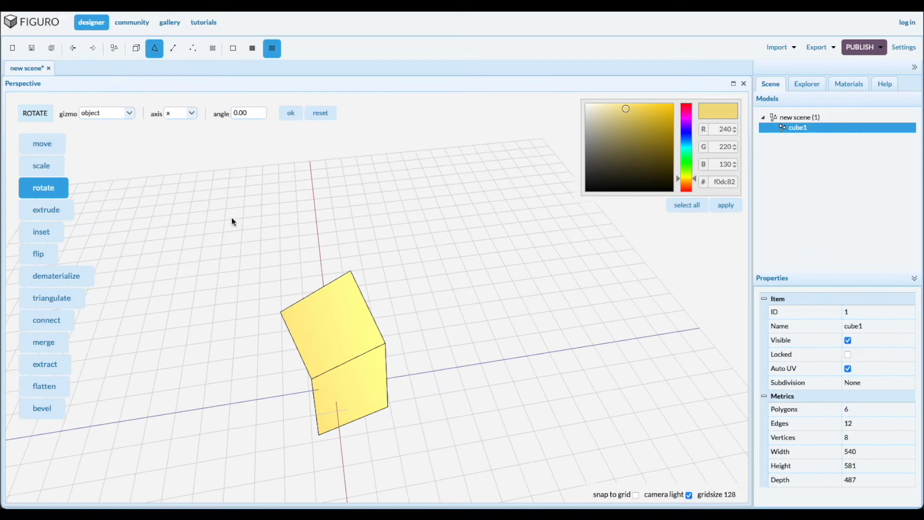
{"action": "left_click", "coordinate": [46, 209]}
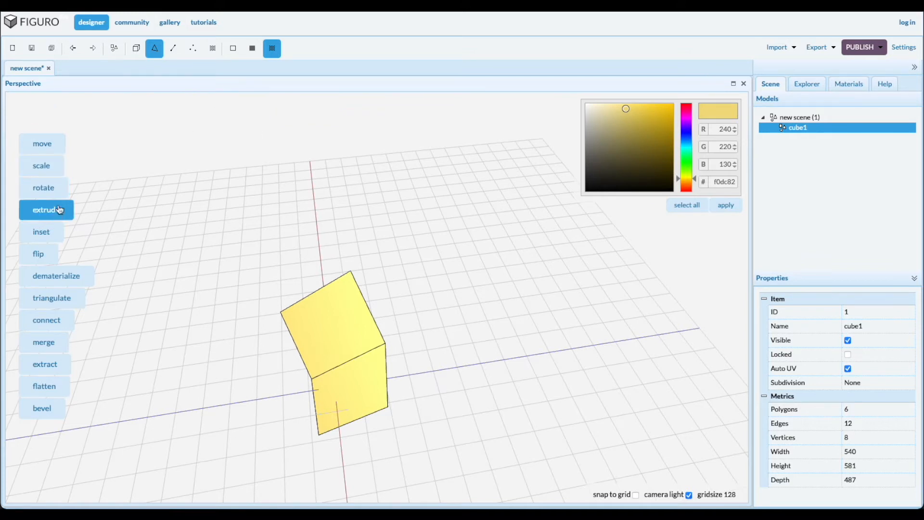
Select cube2, enter Polygons mode, pick its top face and choose Extrude
{"action": "left_click", "coordinate": [46, 209]}
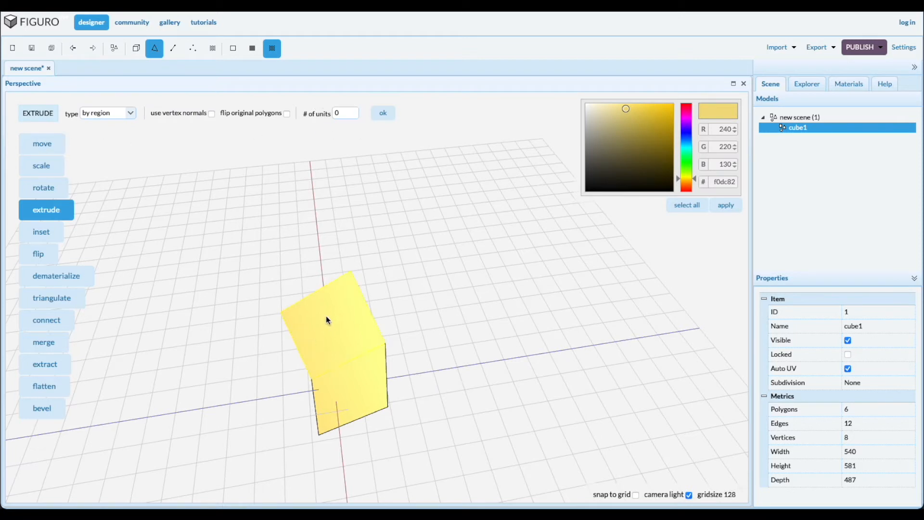
{"action": "left_click", "coordinate": [797, 128]}
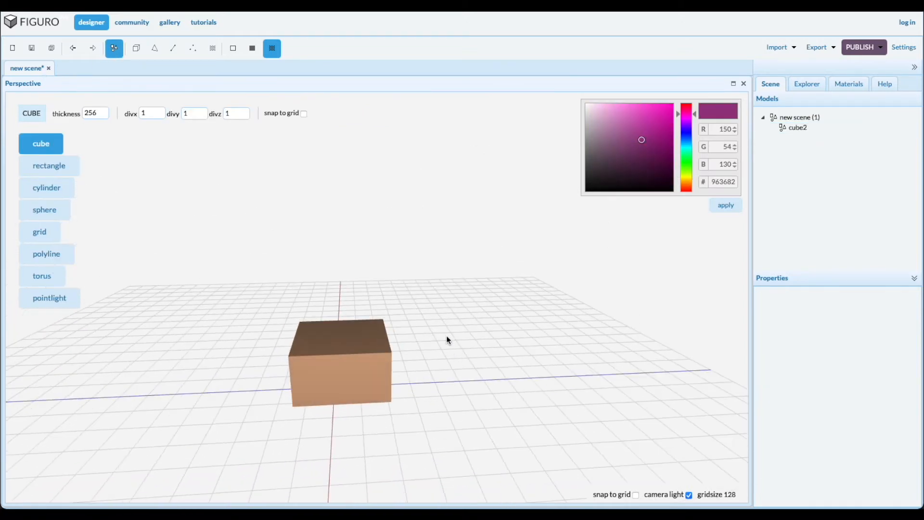
{"action": "mouse_move", "coordinate": [676, 254]}
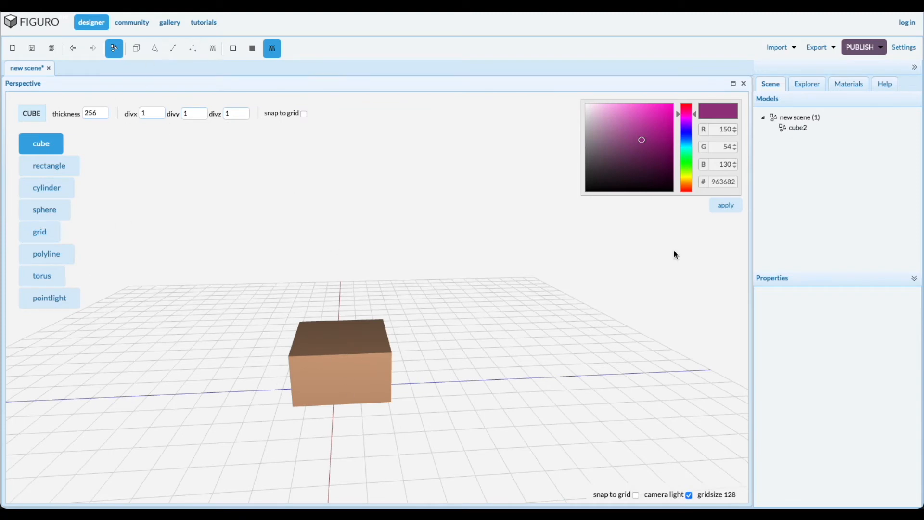
{"action": "left_click", "coordinate": [135, 48]}
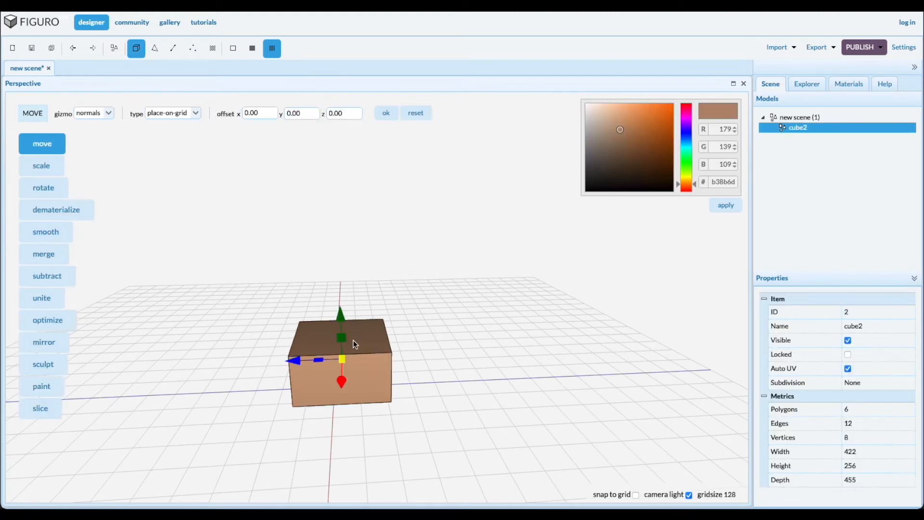
{"action": "left_click", "coordinate": [154, 48]}
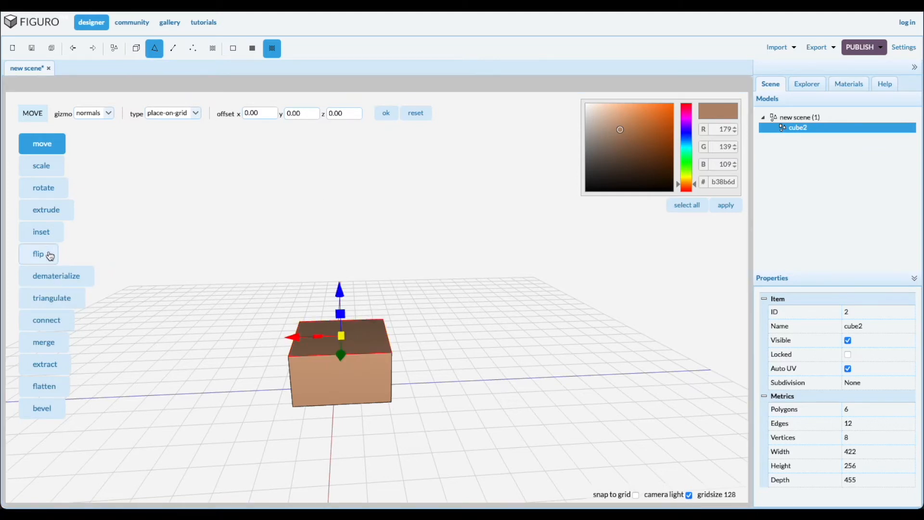
{"action": "left_click", "coordinate": [47, 209]}
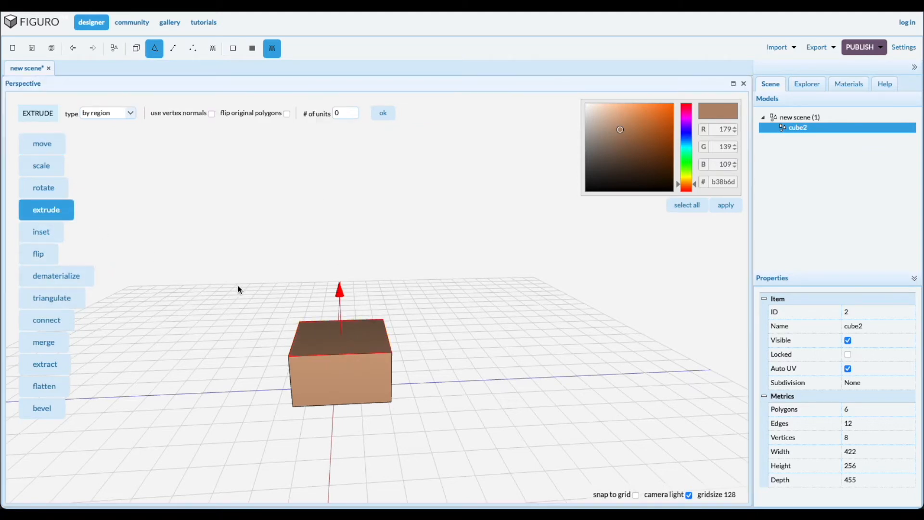
{"action": "mouse_move", "coordinate": [347, 304]}
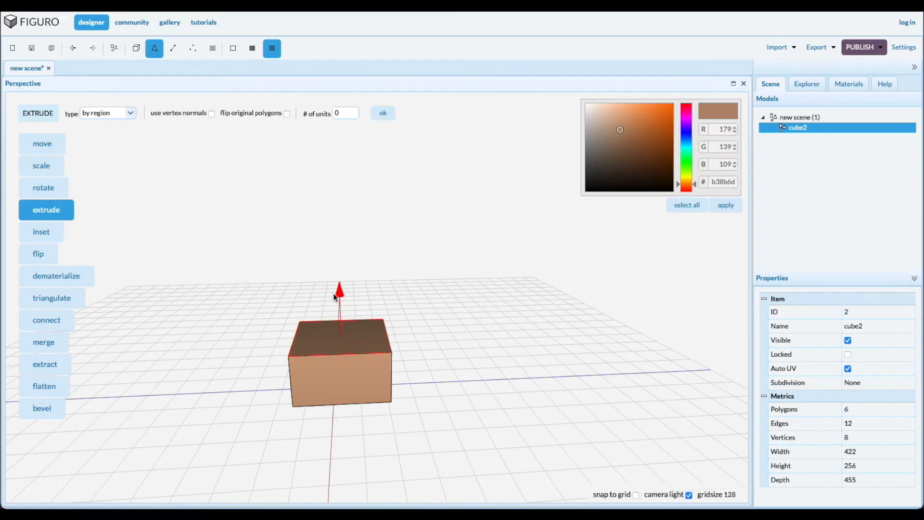
Extrude the top face upward in 100-unit steps, then undo a trial sideways extrusion
{"action": "left_click", "coordinate": [346, 113]}
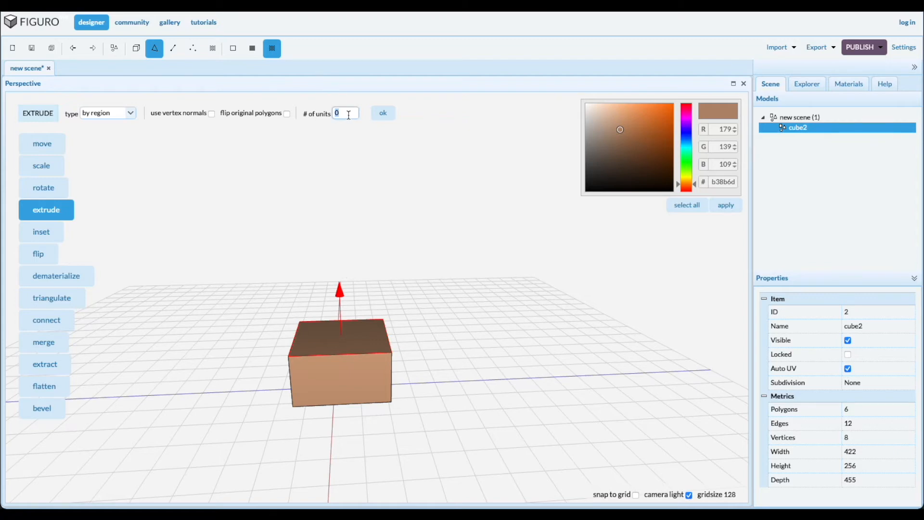
{"action": "type", "text": "100"}
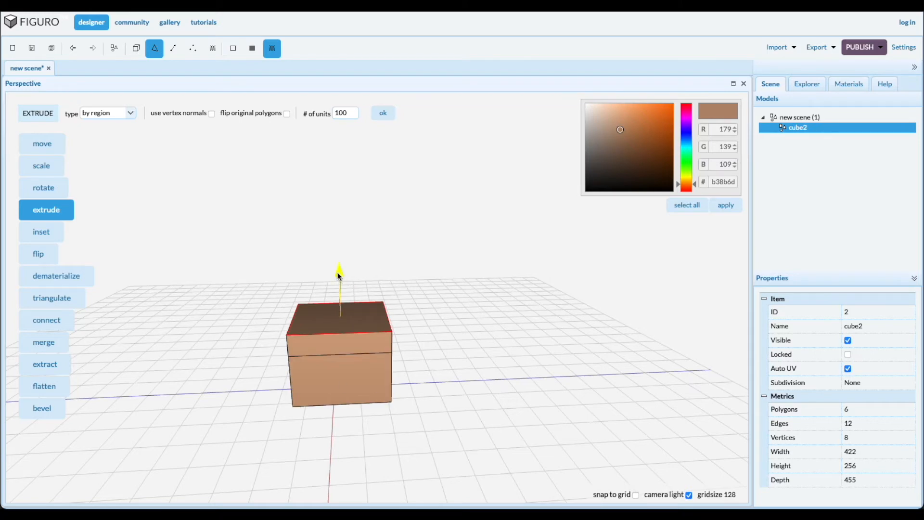
{"action": "left_click_drag", "start_coordinate": [338, 271], "coordinate": [338, 230]}
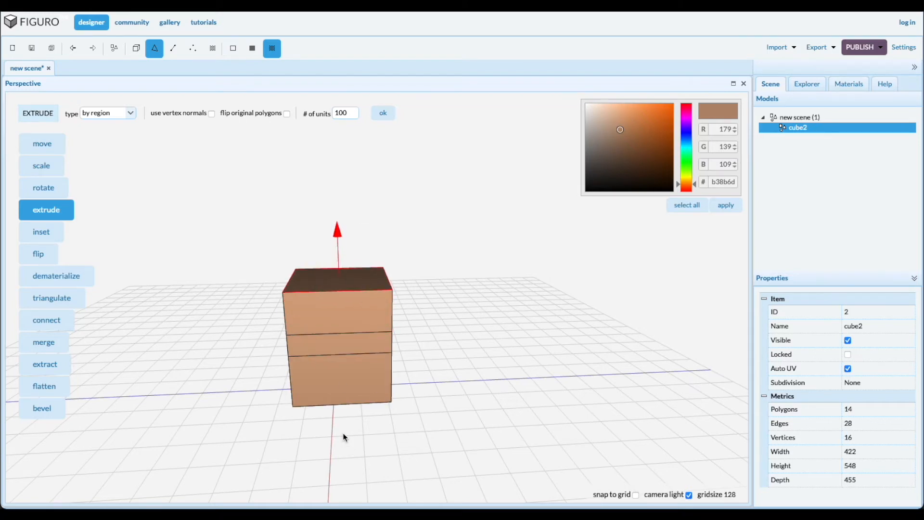
{"action": "left_click_drag", "start_coordinate": [344, 437], "coordinate": [312, 404]}
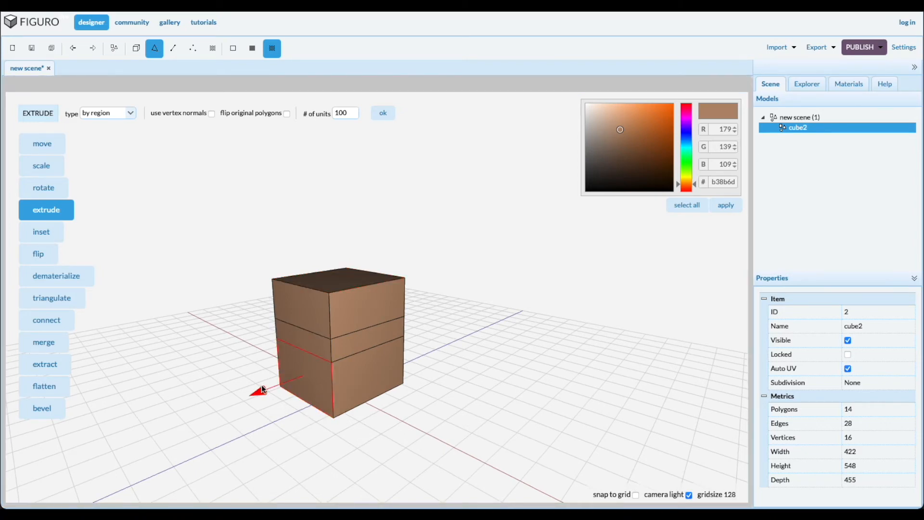
{"action": "left_click_drag", "start_coordinate": [262, 391], "coordinate": [206, 411]}
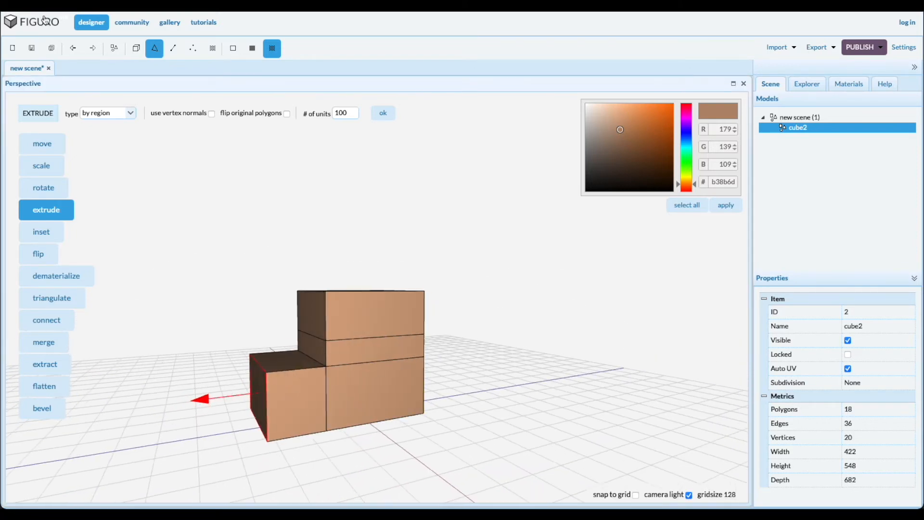
{"action": "left_click", "coordinate": [72, 48]}
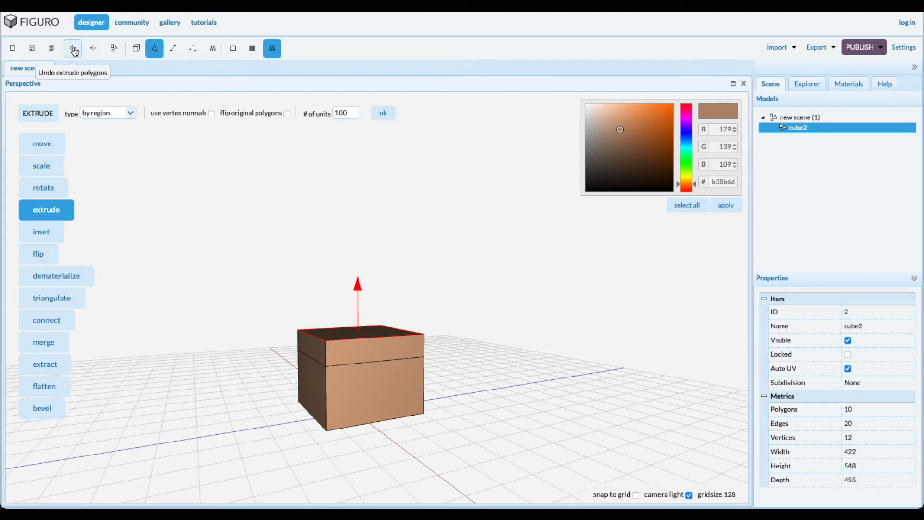
Undo the upward extrusion, then try and undo slanted and 'individually' extrusions
{"action": "left_click", "coordinate": [72, 48]}
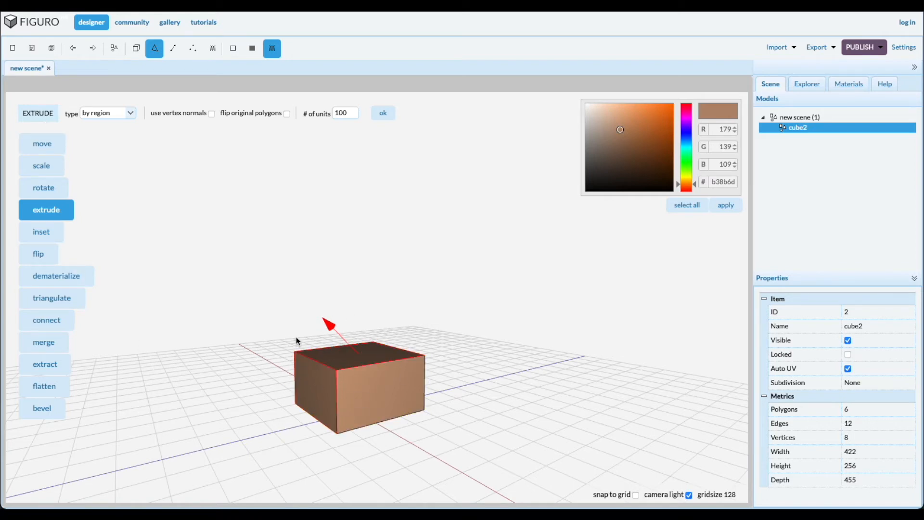
{"action": "left_click_drag", "start_coordinate": [329, 323], "coordinate": [300, 296]}
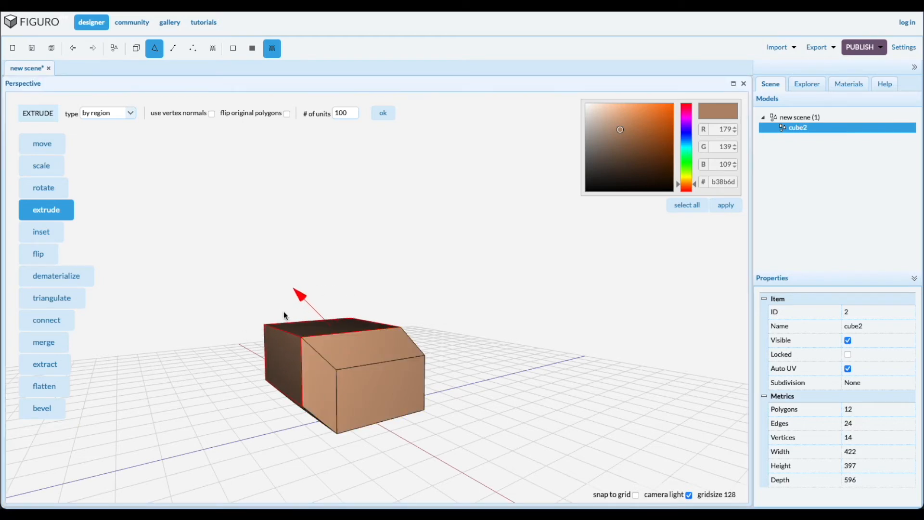
{"action": "left_click", "coordinate": [72, 49]}
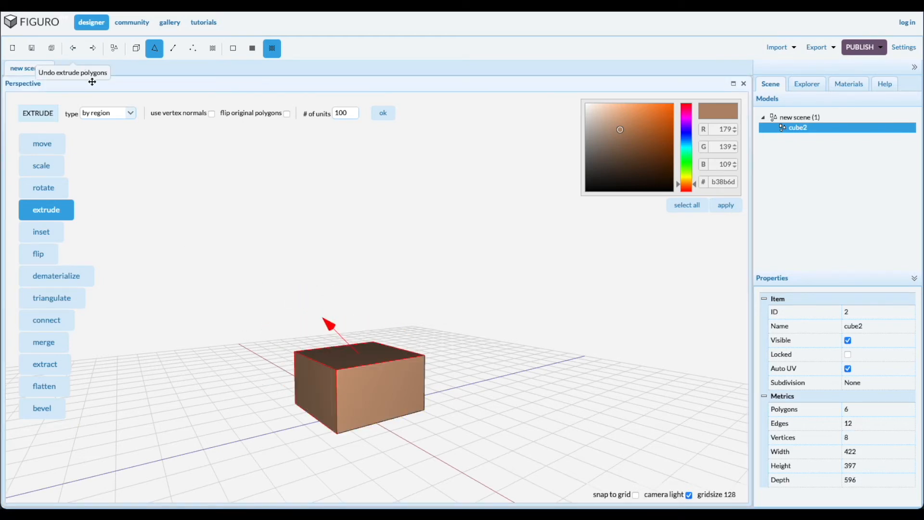
{"action": "left_click", "coordinate": [108, 113]}
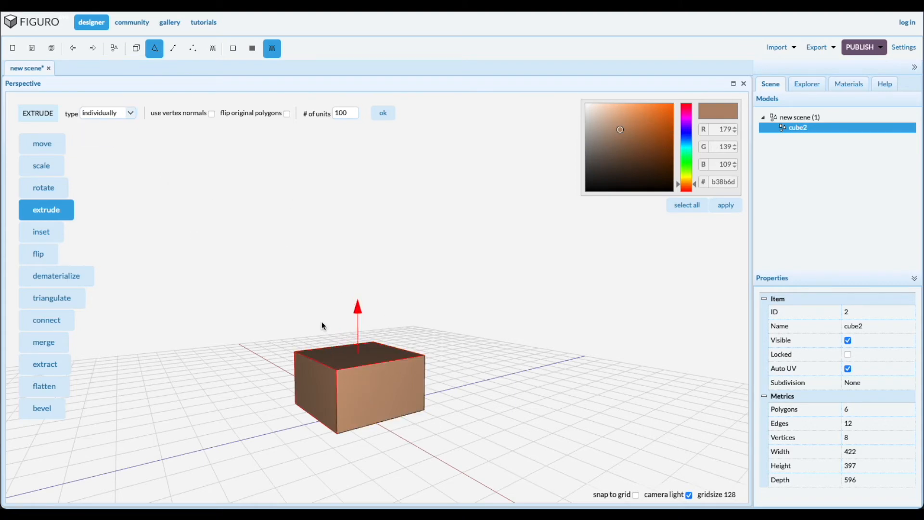
{"action": "left_click_drag", "start_coordinate": [357, 306], "coordinate": [356, 274]}
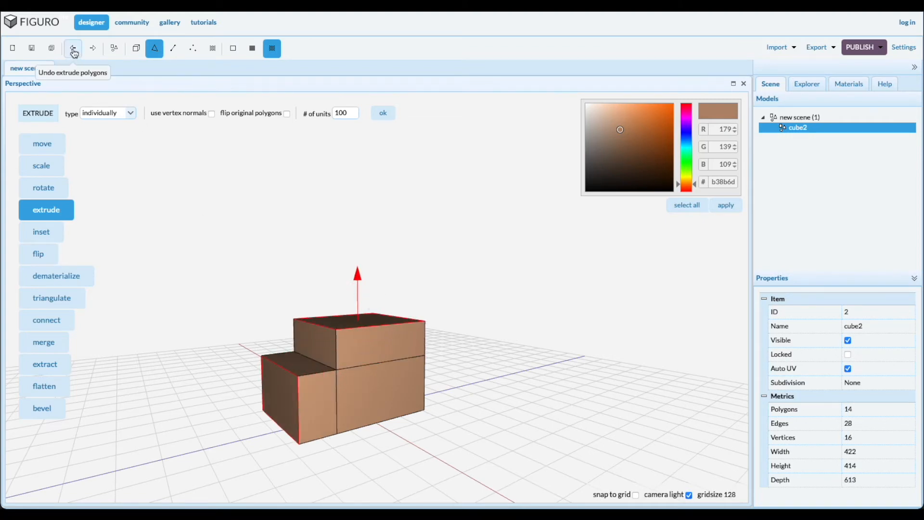
{"action": "left_click", "coordinate": [73, 49]}
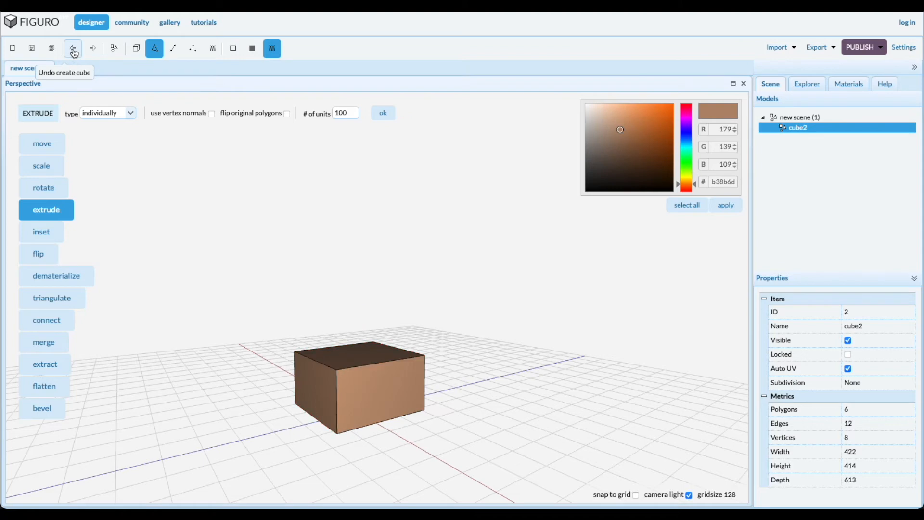
Reselect the top face, reset extrude type to by region and untick use vertex normals
{"action": "left_click", "coordinate": [366, 353]}
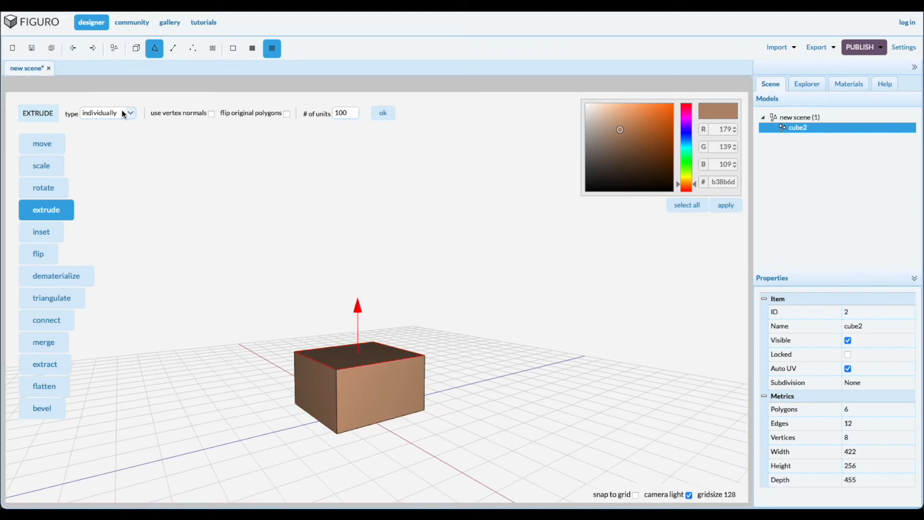
{"action": "left_click", "coordinate": [108, 112]}
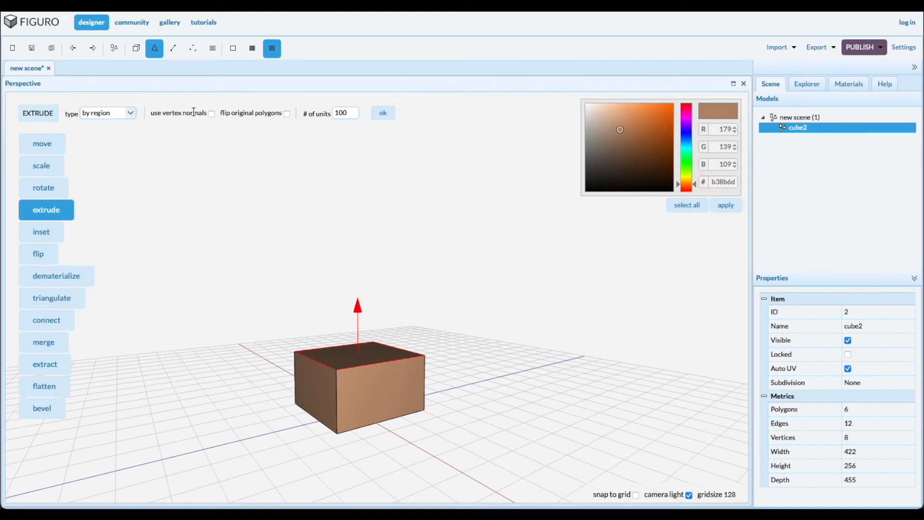
{"action": "left_click", "coordinate": [313, 394]}
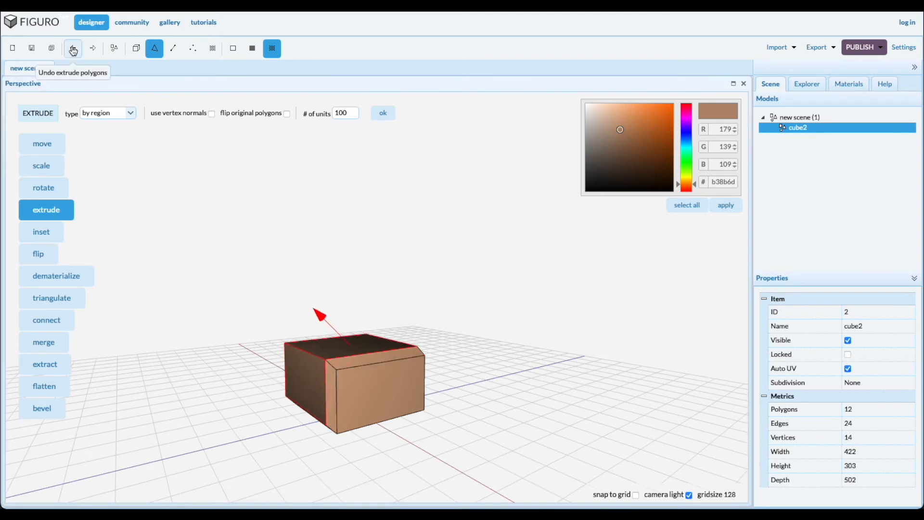
{"action": "left_click", "coordinate": [72, 48]}
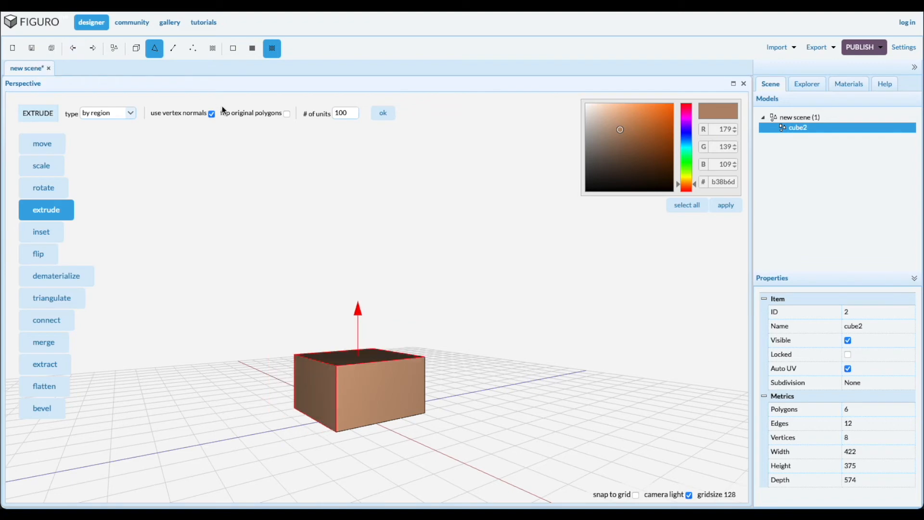
{"action": "left_click", "coordinate": [211, 114]}
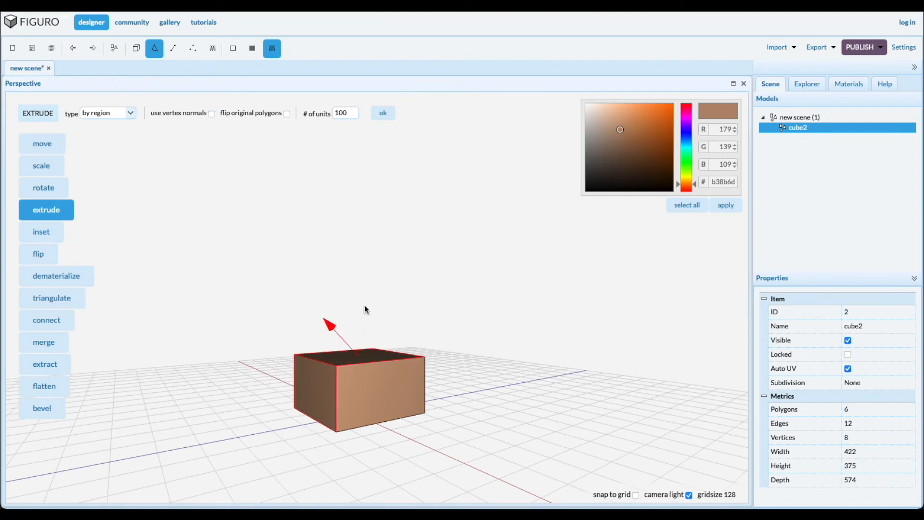
{"action": "mouse_move", "coordinate": [266, 397]}
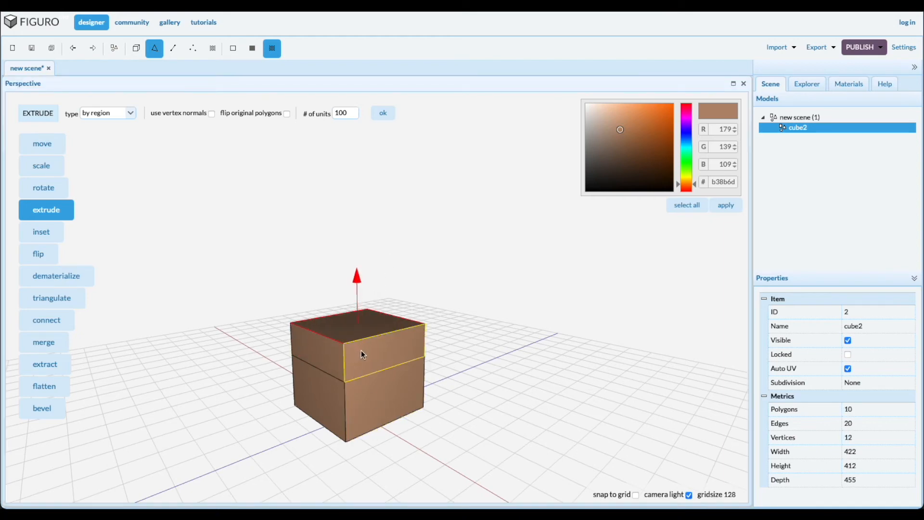
Trial-extrude the top face, enable flipping of original polygons, then undo back to the plain box
{"action": "left_click_drag", "start_coordinate": [363, 354], "coordinate": [444, 424]}
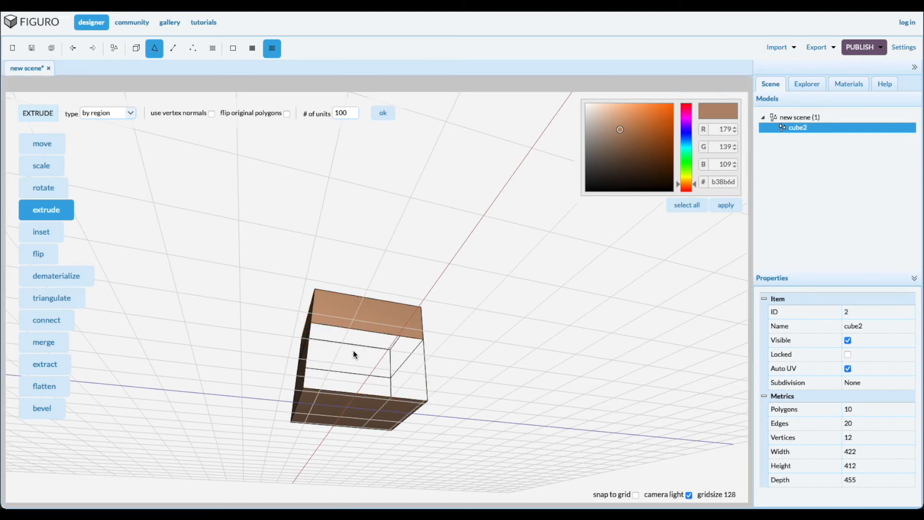
{"action": "mouse_move", "coordinate": [370, 362]}
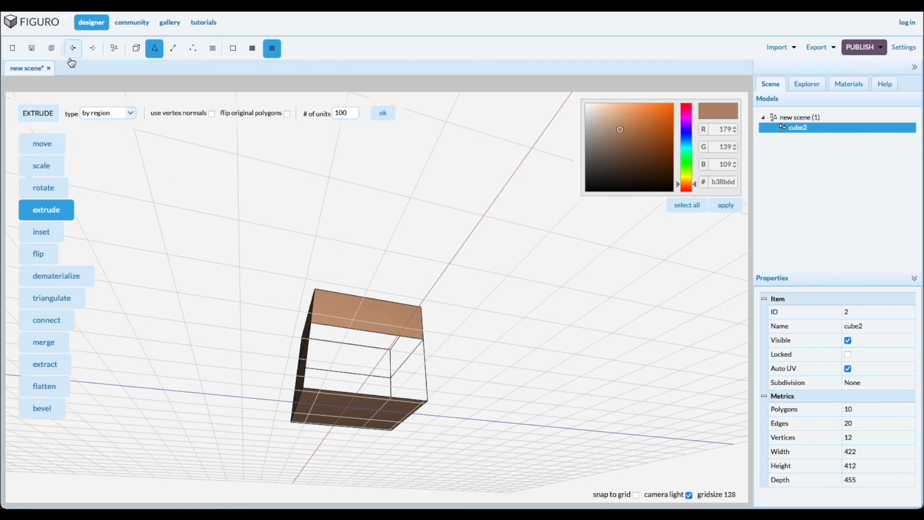
{"action": "left_click", "coordinate": [72, 48]}
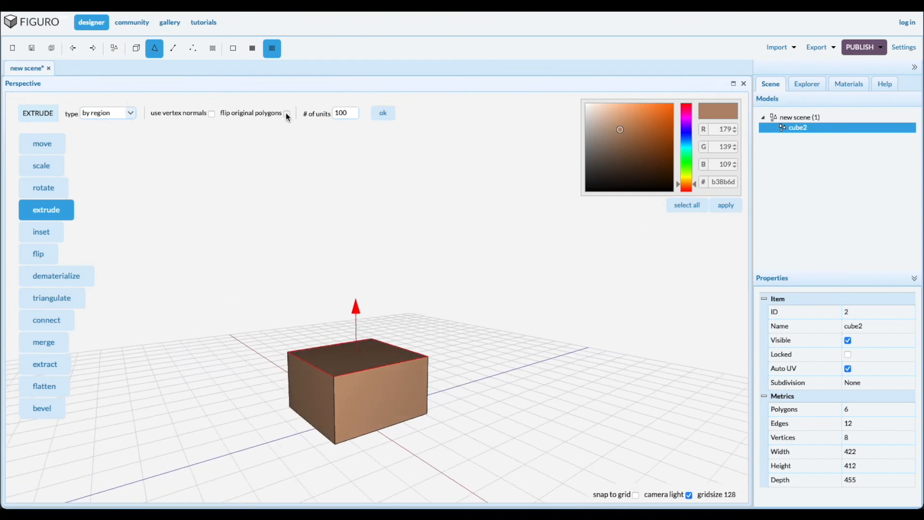
{"action": "left_click", "coordinate": [287, 112]}
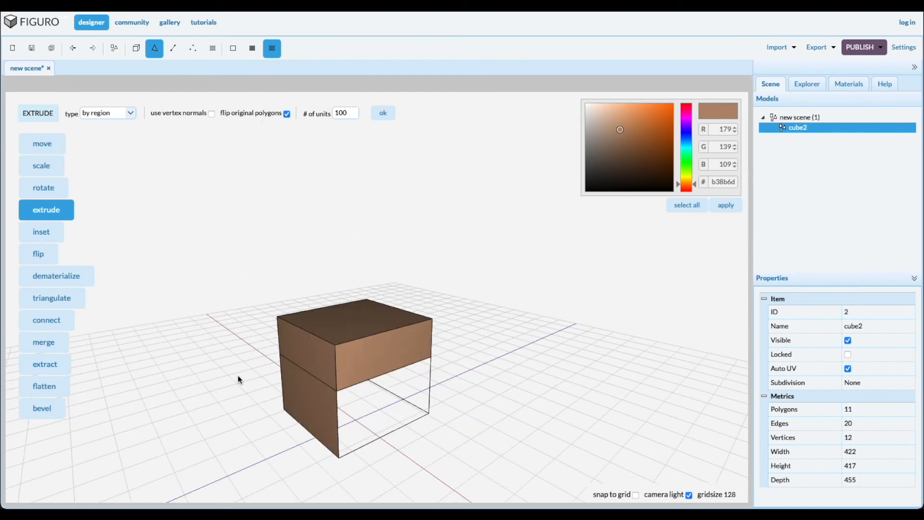
{"action": "left_click", "coordinate": [73, 48]}
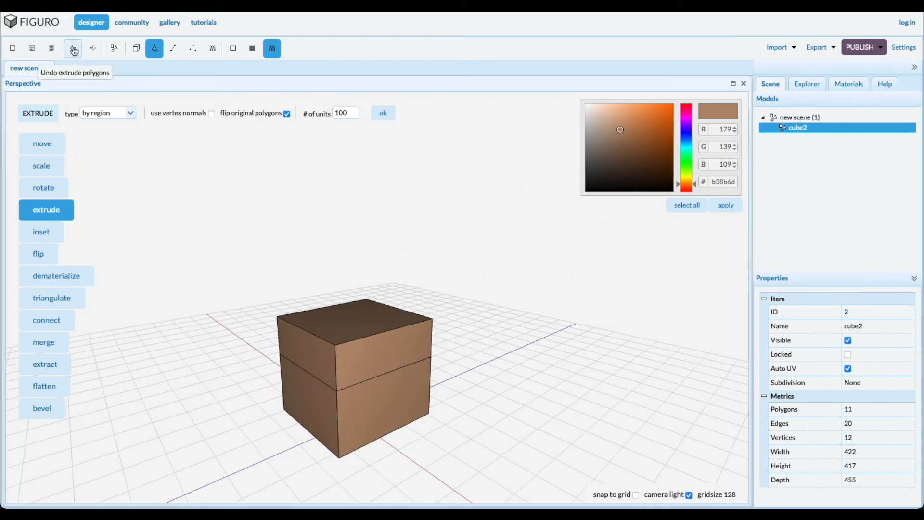
{"action": "left_click", "coordinate": [72, 48]}
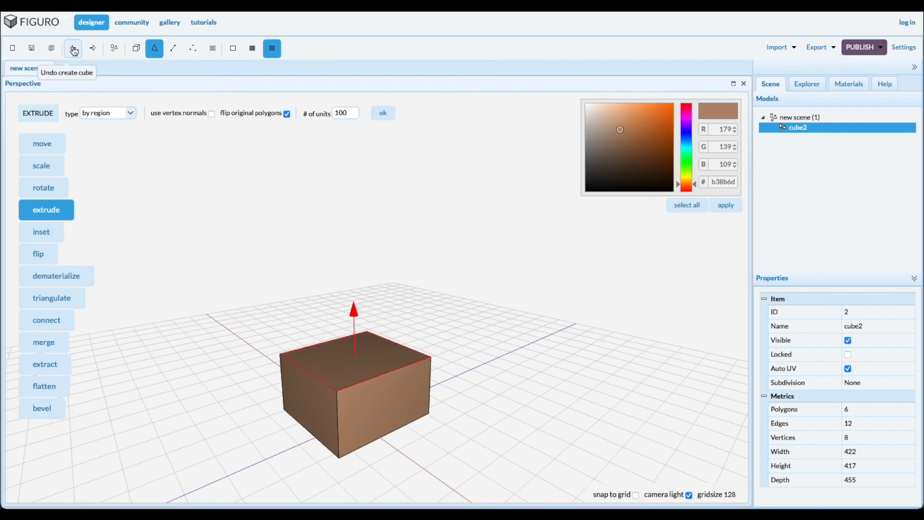
Select cube2 in object mode, then select its top face in polygon mode
{"action": "left_click", "coordinate": [72, 48]}
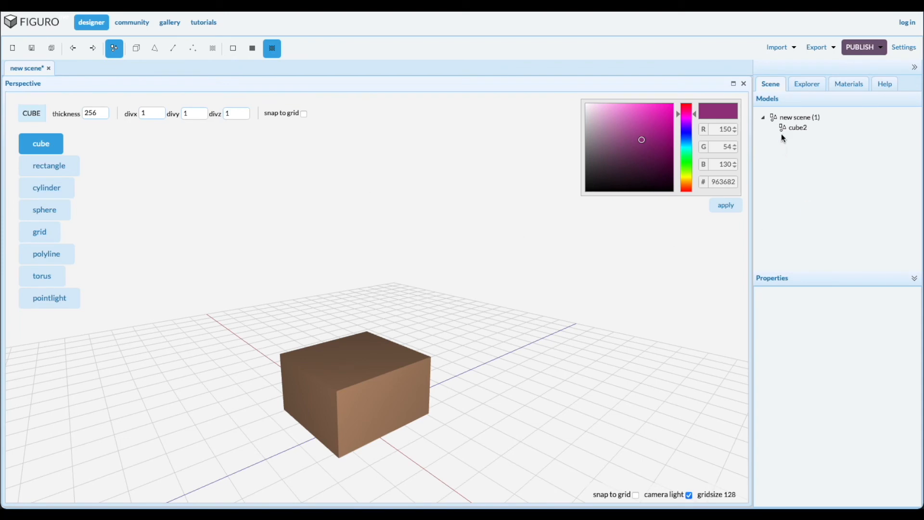
{"action": "left_click", "coordinate": [135, 48]}
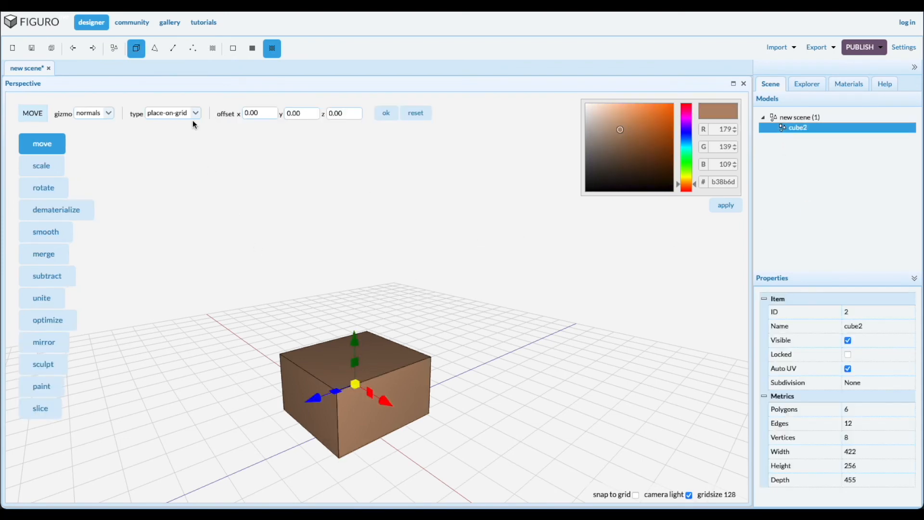
{"action": "left_click", "coordinate": [154, 48]}
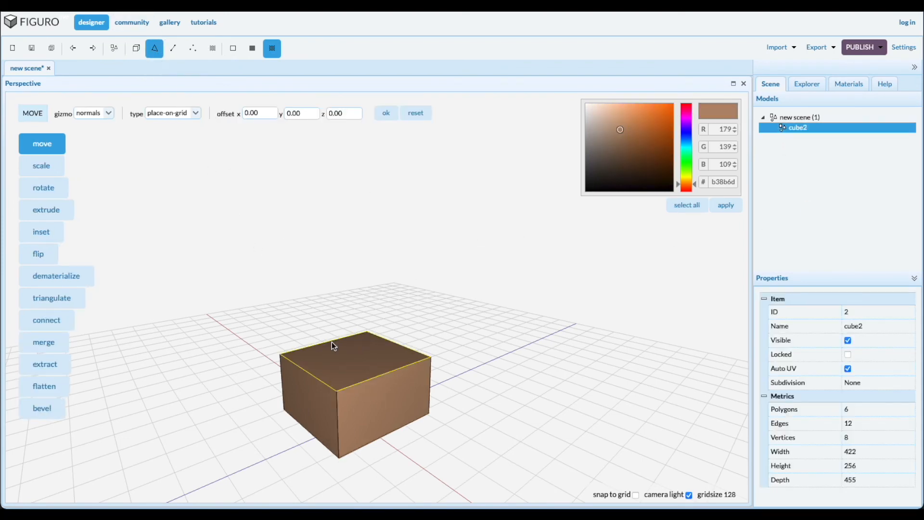
{"action": "left_click", "coordinate": [41, 232]}
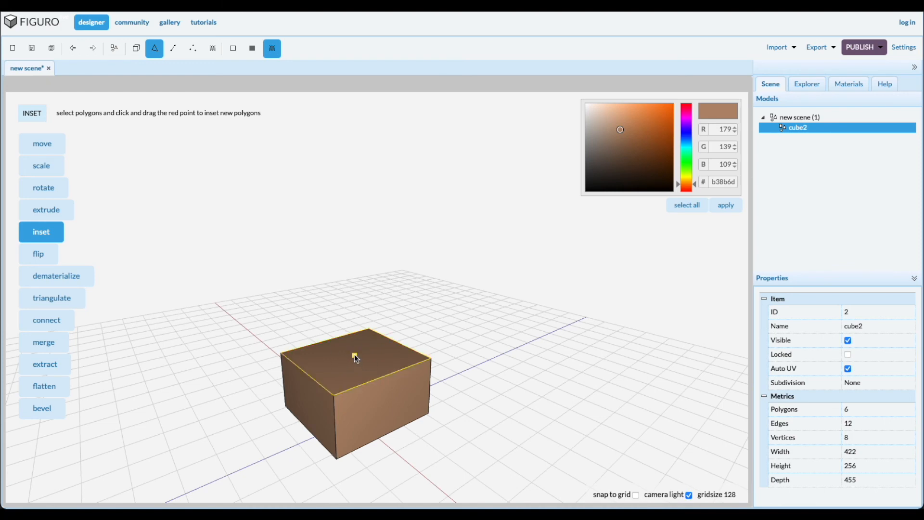
Inset a smaller face into the box top and extrude it into a narrower middle tier
{"action": "left_click_drag", "start_coordinate": [355, 359], "coordinate": [323, 369]}
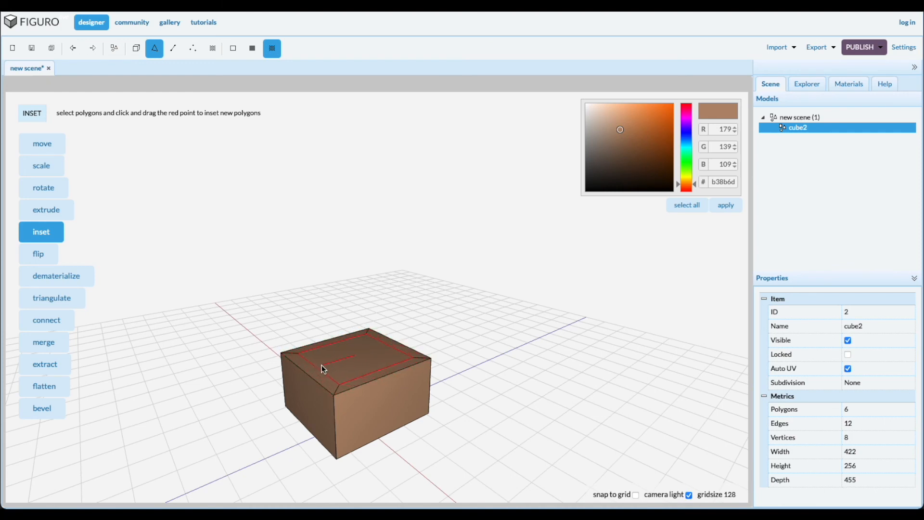
{"action": "left_click_drag", "start_coordinate": [324, 368], "coordinate": [355, 355]}
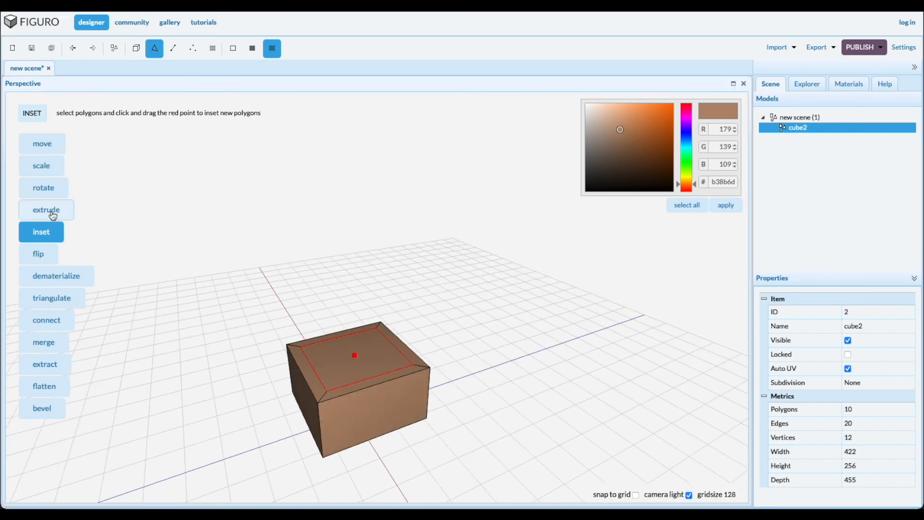
{"action": "left_click", "coordinate": [46, 209]}
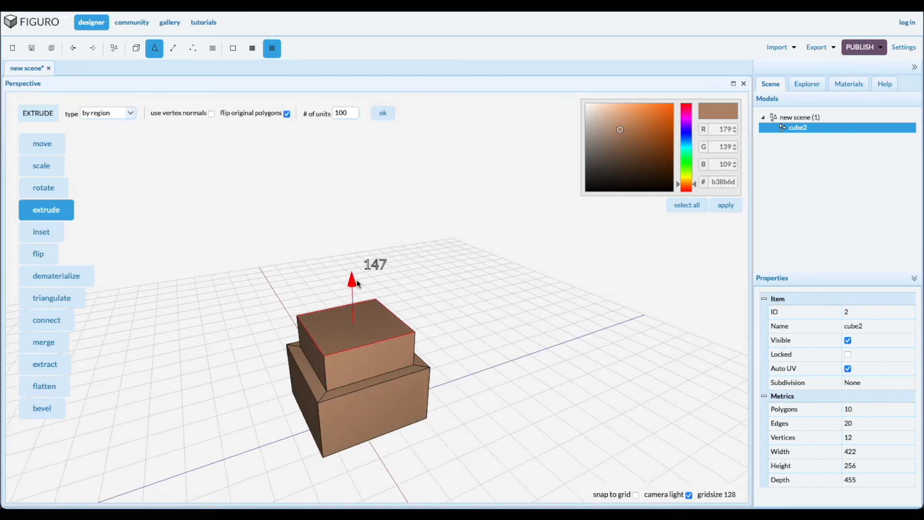
Inset the middle tier's top outward into a wider rim and extrude it into an overhanging tier
{"action": "left_click", "coordinate": [41, 231]}
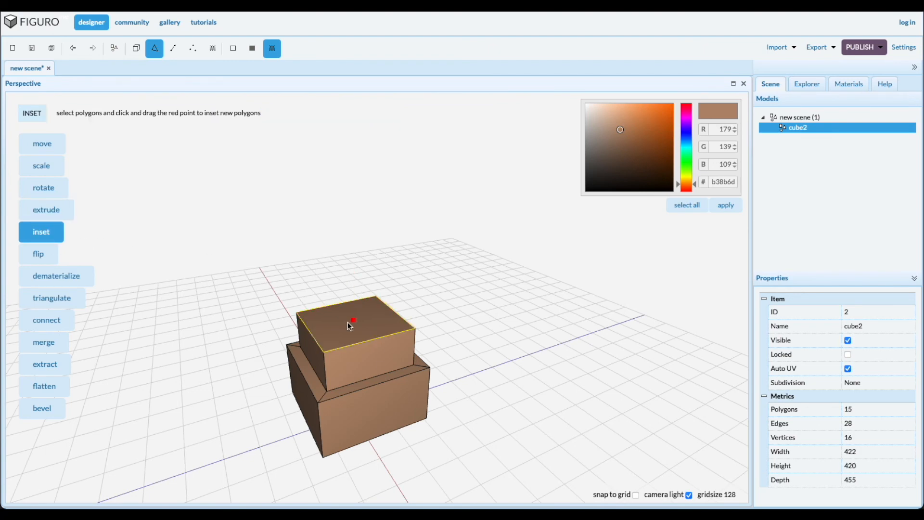
{"action": "left_click_drag", "start_coordinate": [353, 320], "coordinate": [406, 311]}
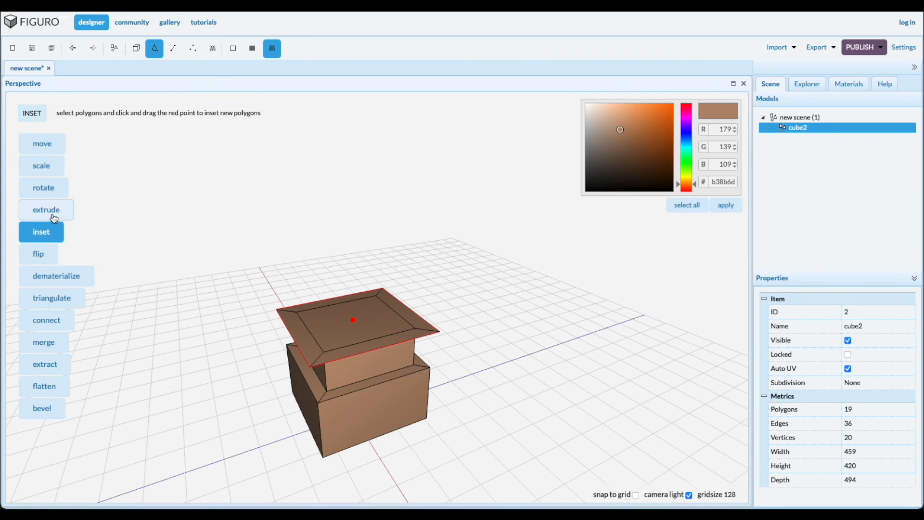
{"action": "left_click", "coordinate": [47, 208]}
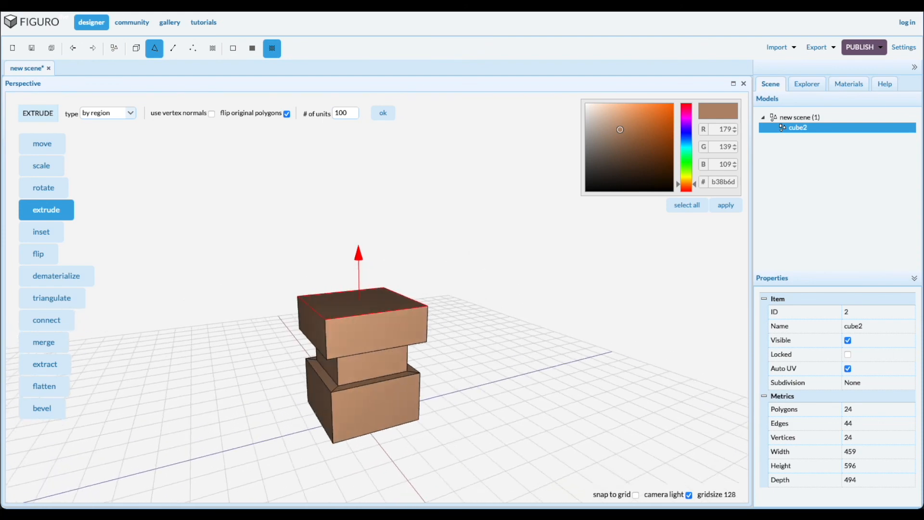
{"action": "mouse_move", "coordinate": [50, 192]}
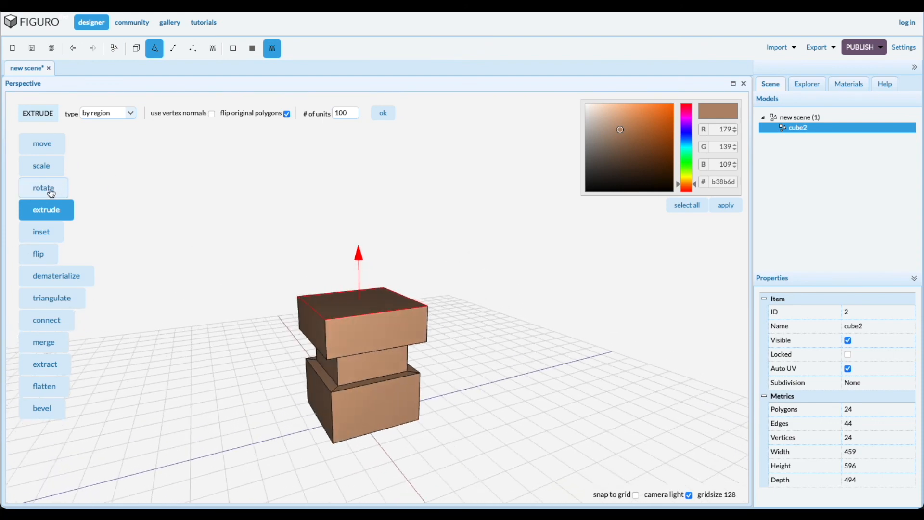
Rotate and scale the top face, then extrude the tilted face sideways into an arm
{"action": "left_click", "coordinate": [43, 187]}
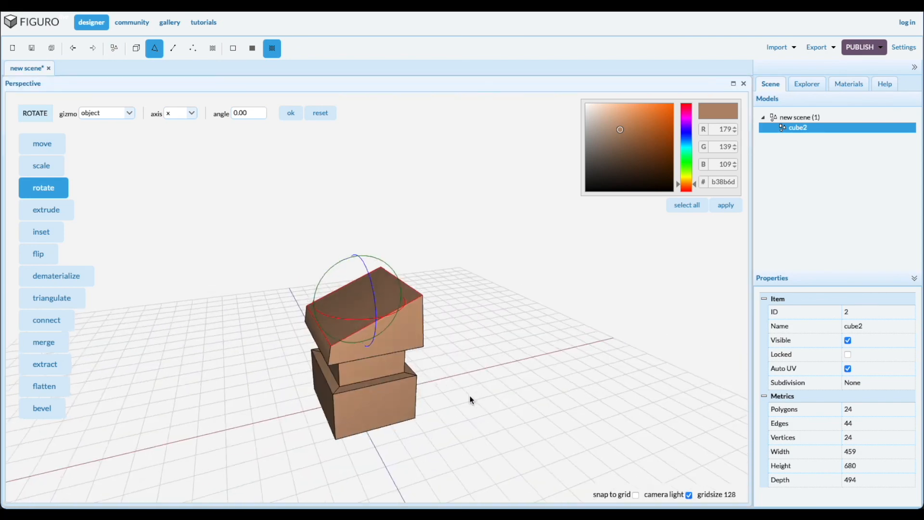
{"action": "left_click", "coordinate": [41, 165]}
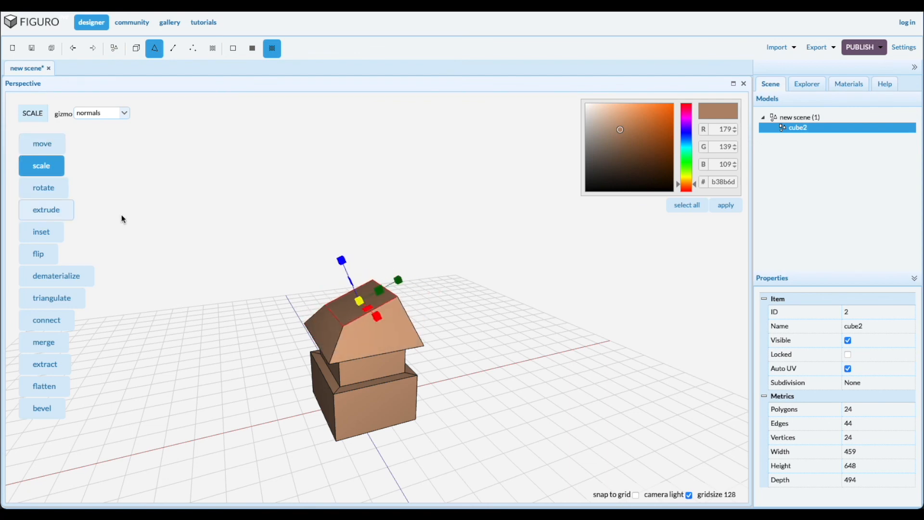
{"action": "left_click", "coordinate": [46, 209]}
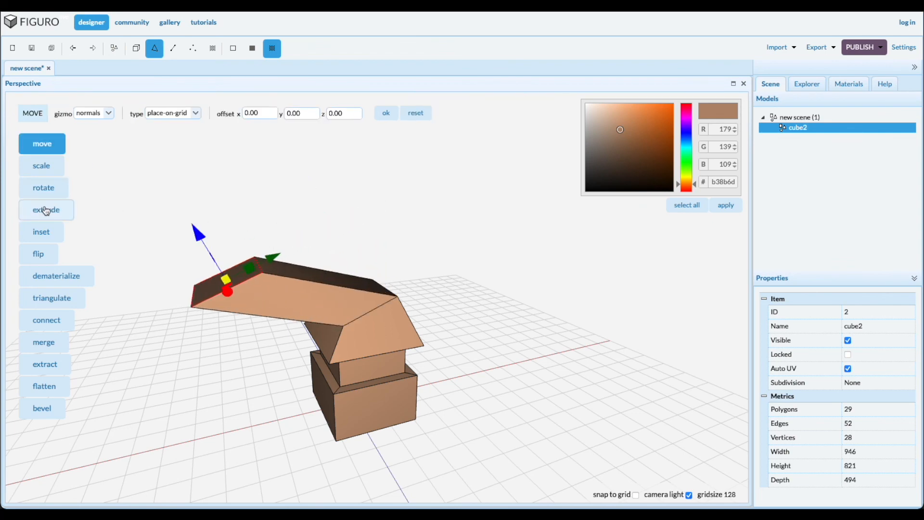
Rotate the arm's end face about -75° downward and extrude it into a long bent arm
{"action": "left_click", "coordinate": [43, 188]}
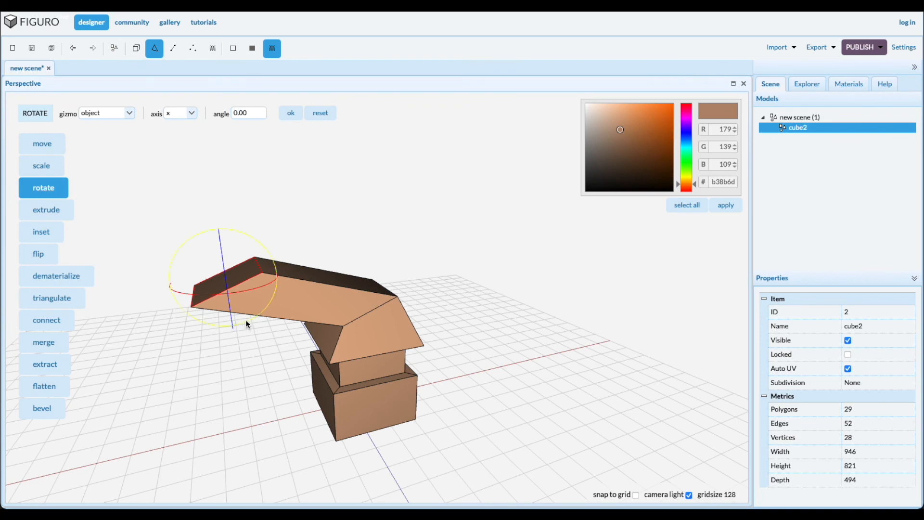
{"action": "left_click_drag", "start_coordinate": [246, 325], "coordinate": [267, 272]}
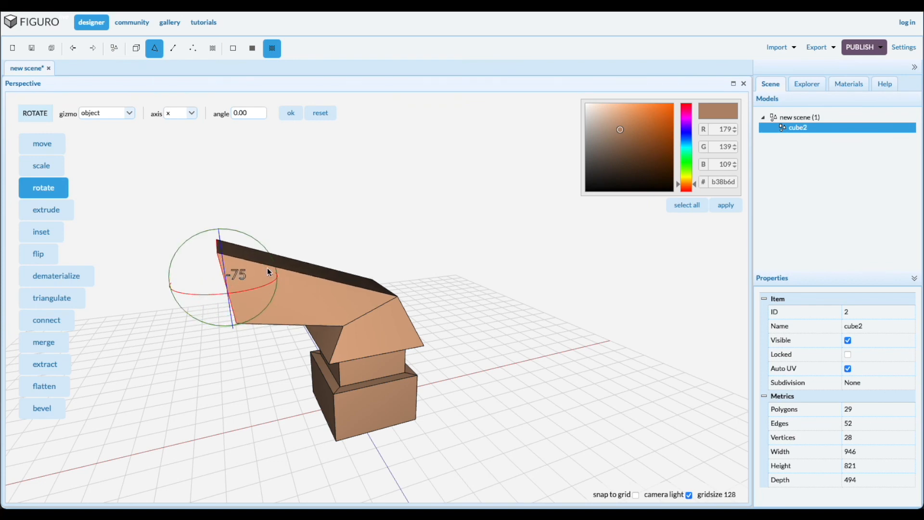
{"action": "left_click", "coordinate": [47, 209]}
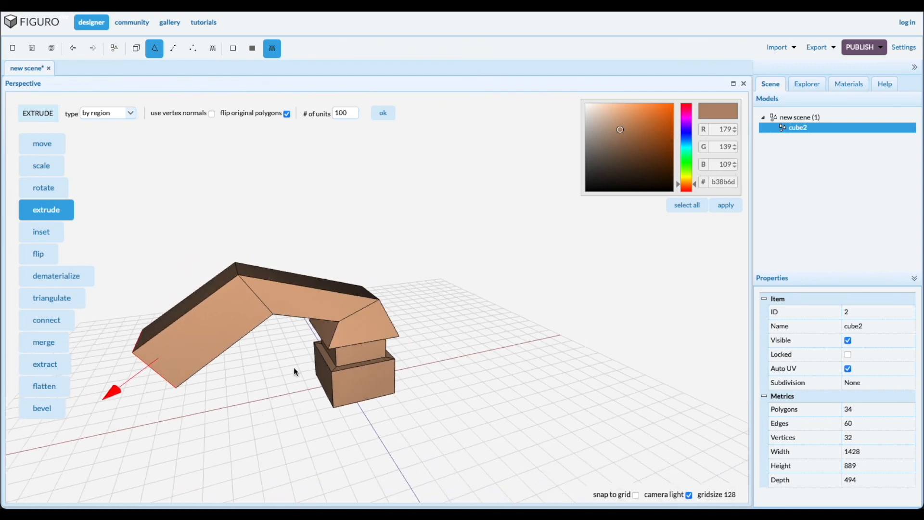
{"action": "mouse_move", "coordinate": [393, 264]}
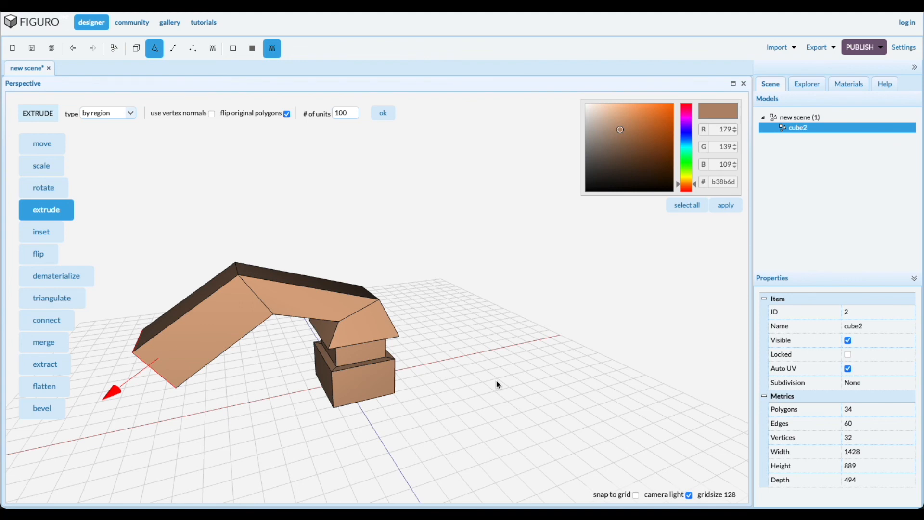
{"action": "mouse_move", "coordinate": [543, 368]}
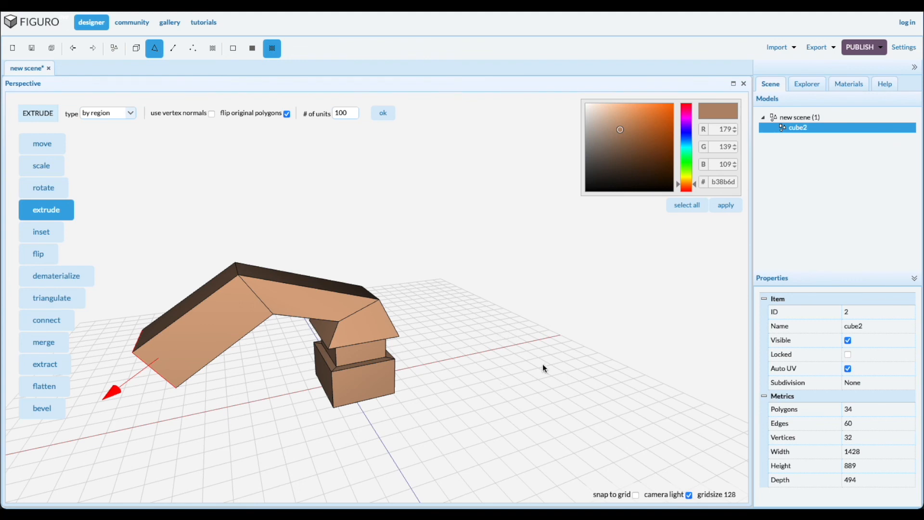
{"action": "mouse_move", "coordinate": [483, 342]}
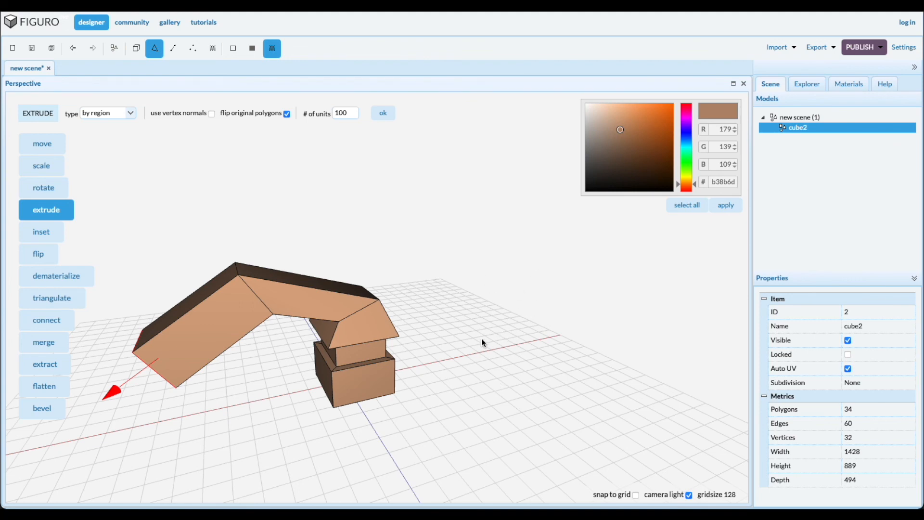